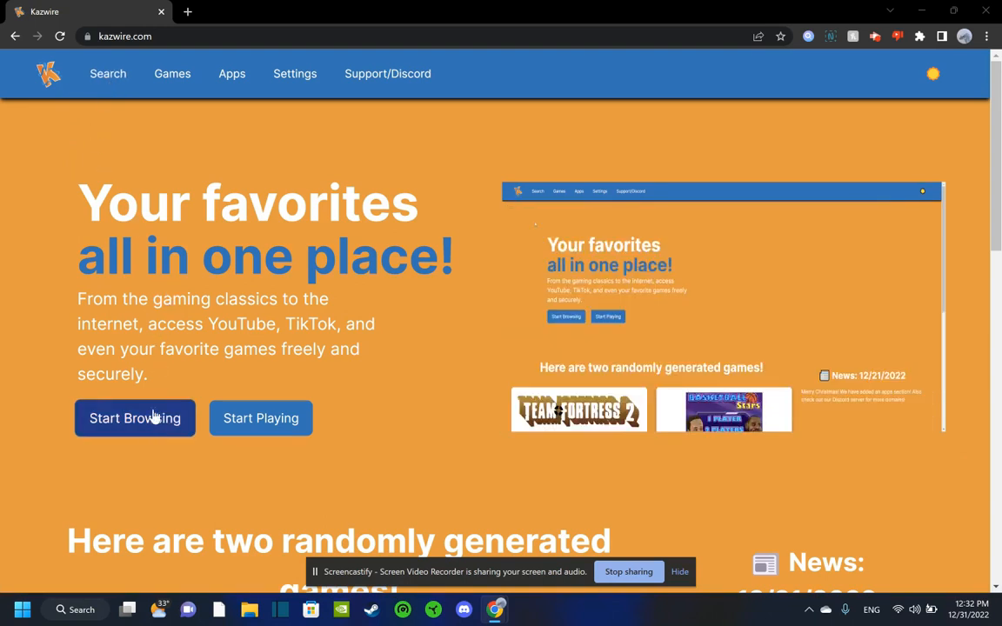
- Search the web for 'cool math games' from the browsing page and scroll the results
left_click(135, 418)
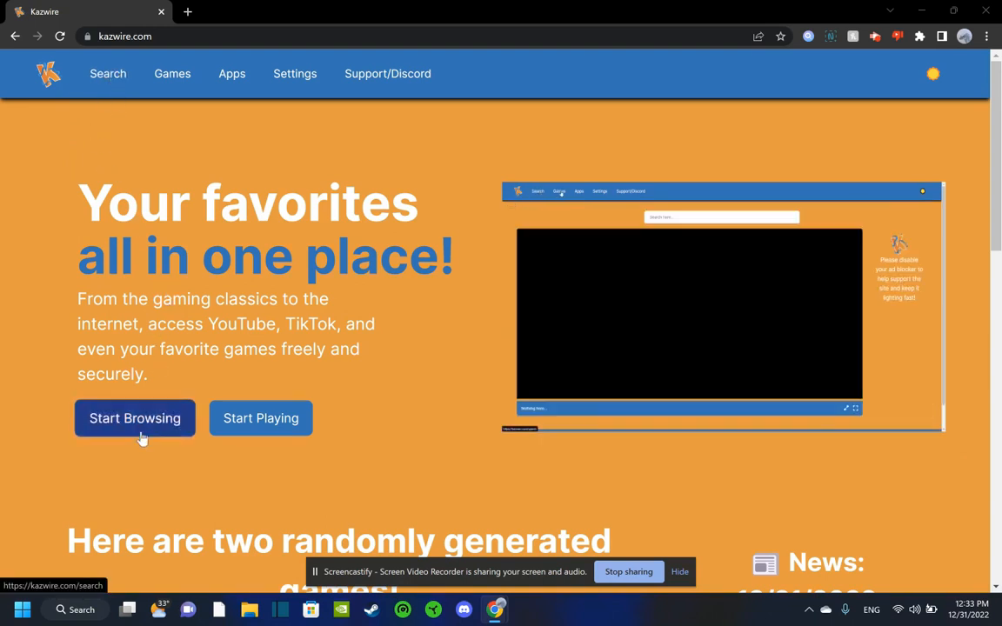
left_click(135, 419)
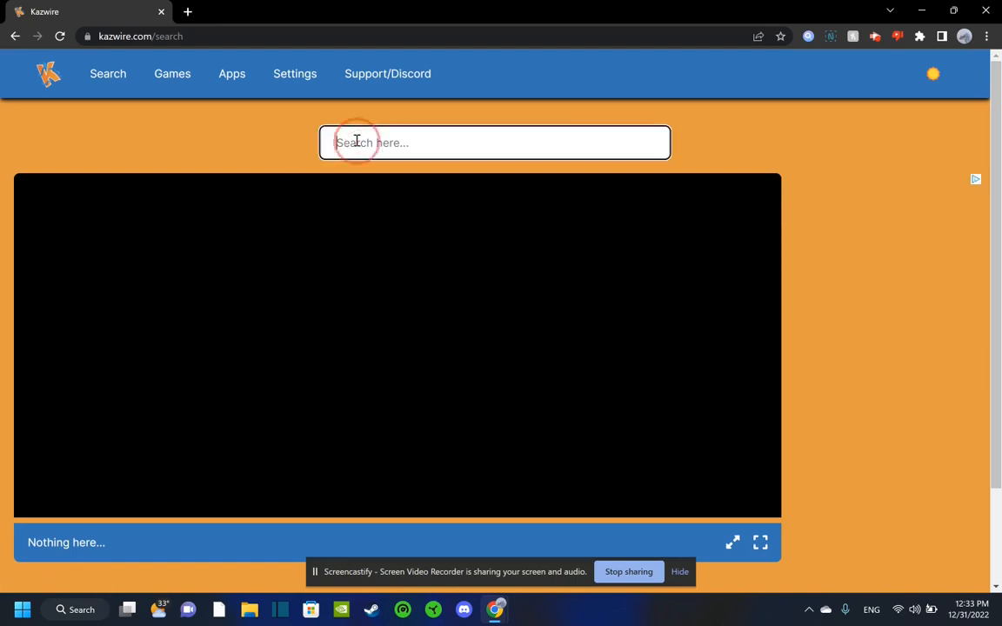
type("d")
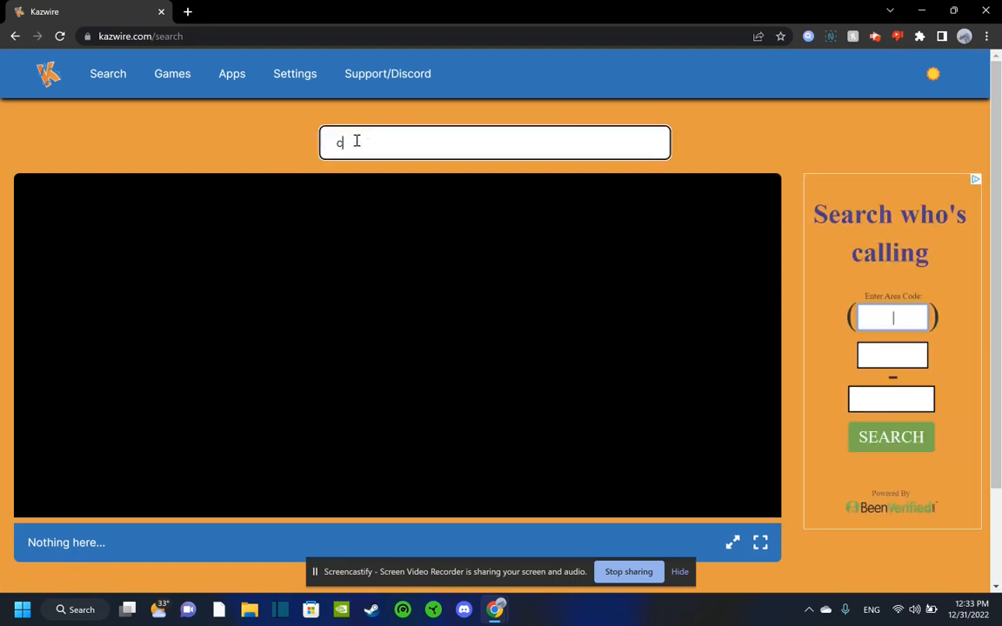
type("cool math games")
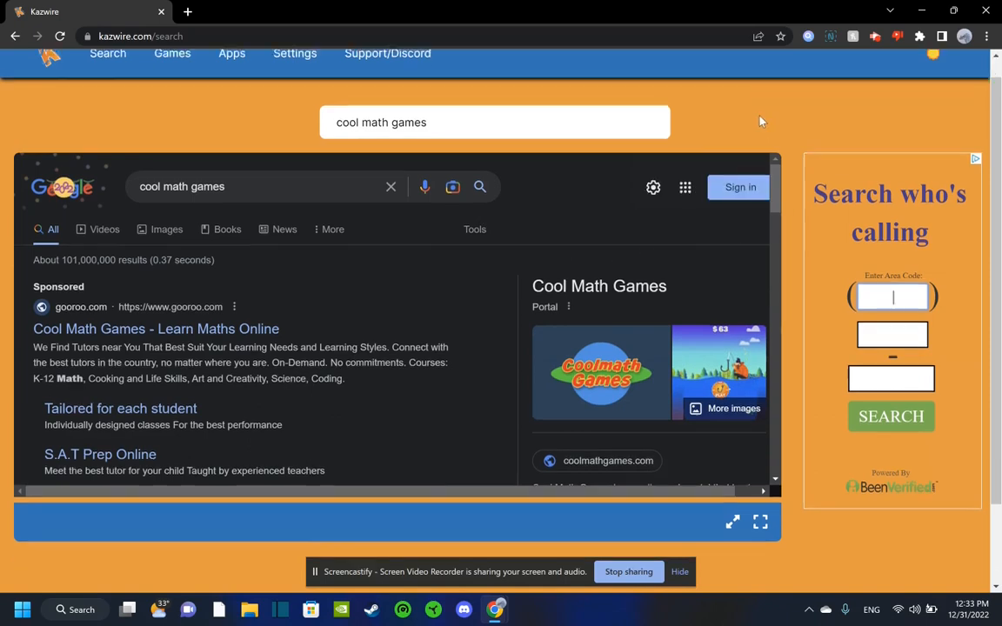
scroll("down", 3)
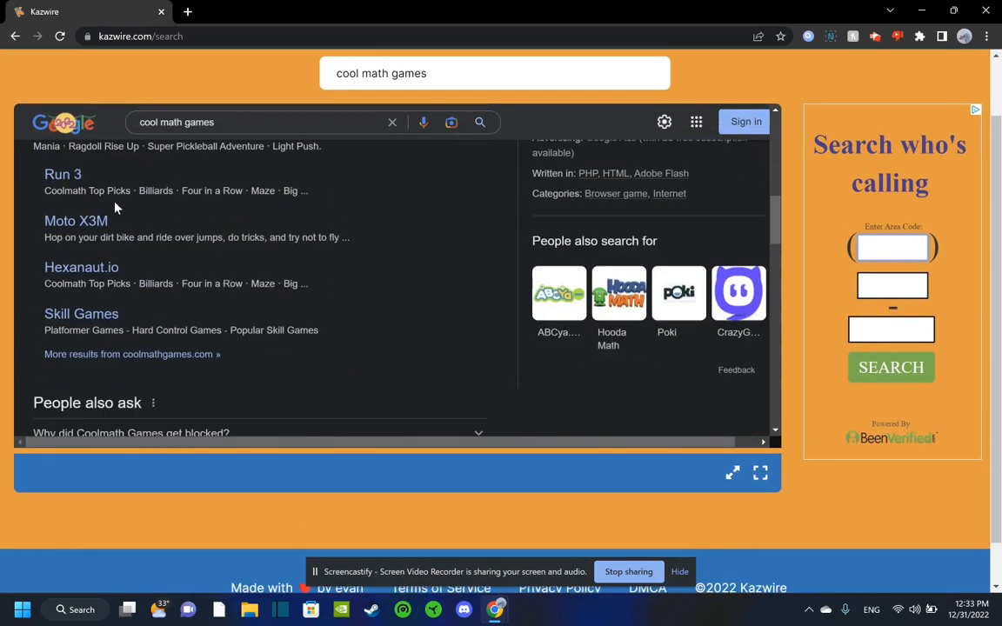
scroll("up", 3)
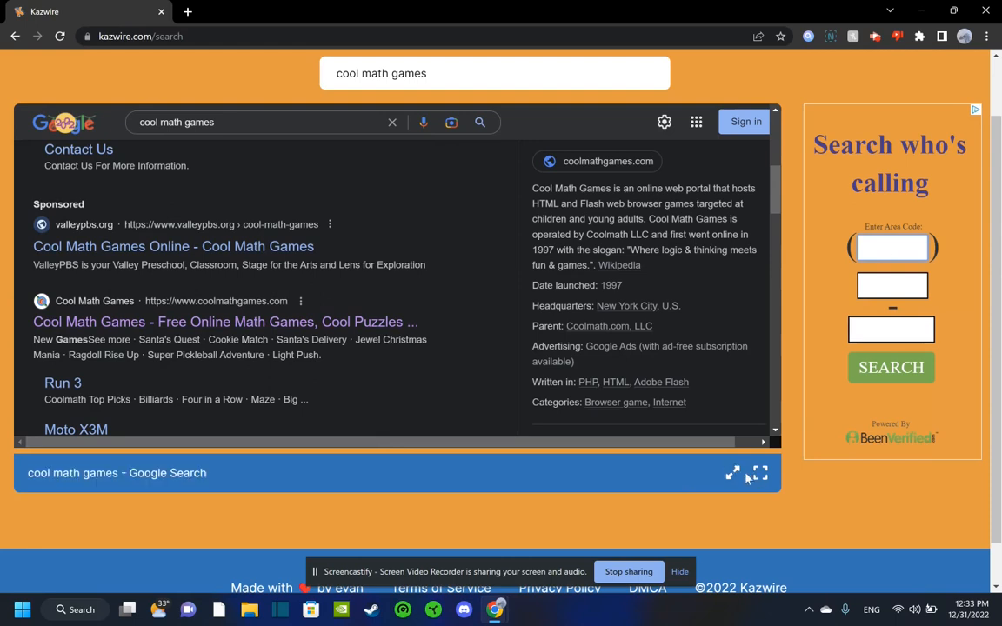
- Toggle the results to full screen, then search 'cool math games' again in a new tab
left_click(759, 472)
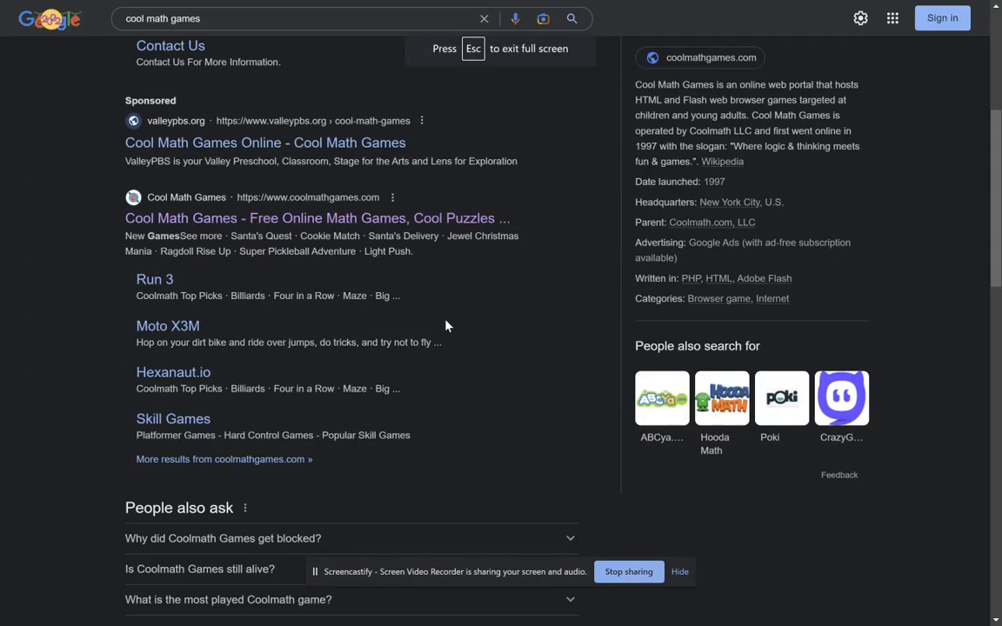
key("Escape")
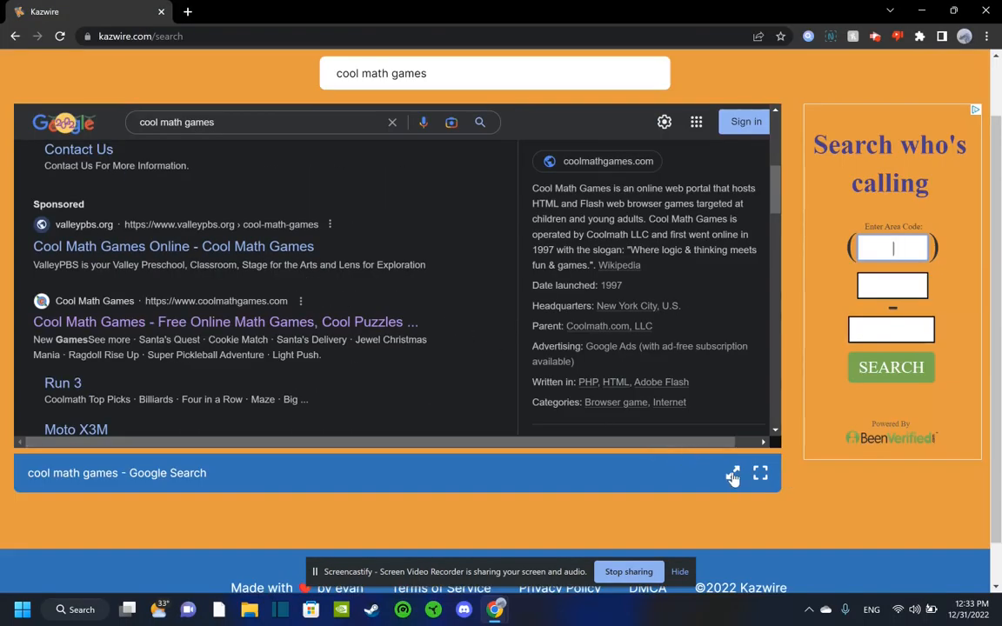
left_click(759, 473)
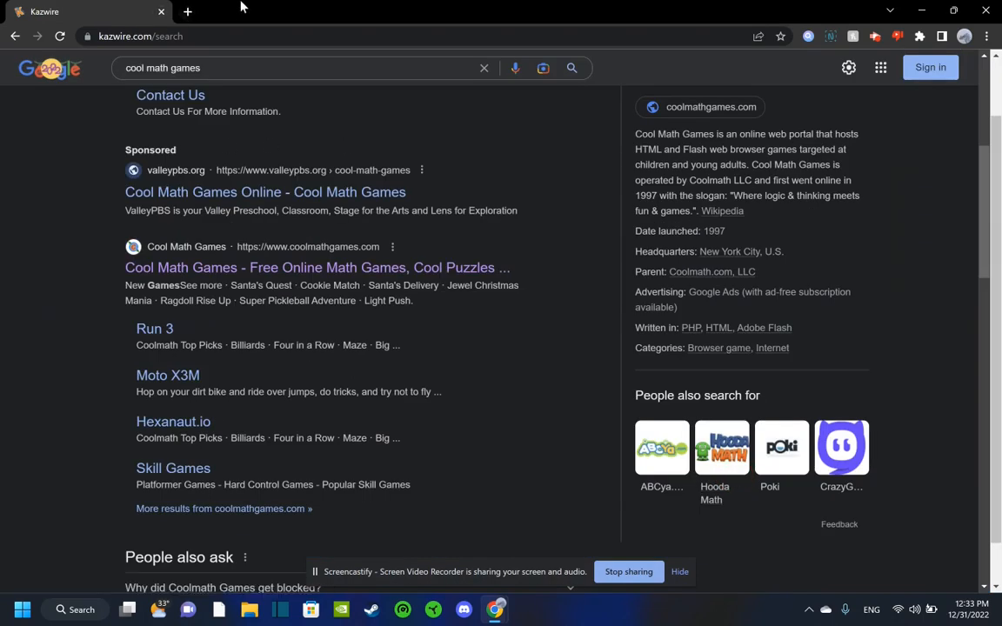
left_click(188, 11)
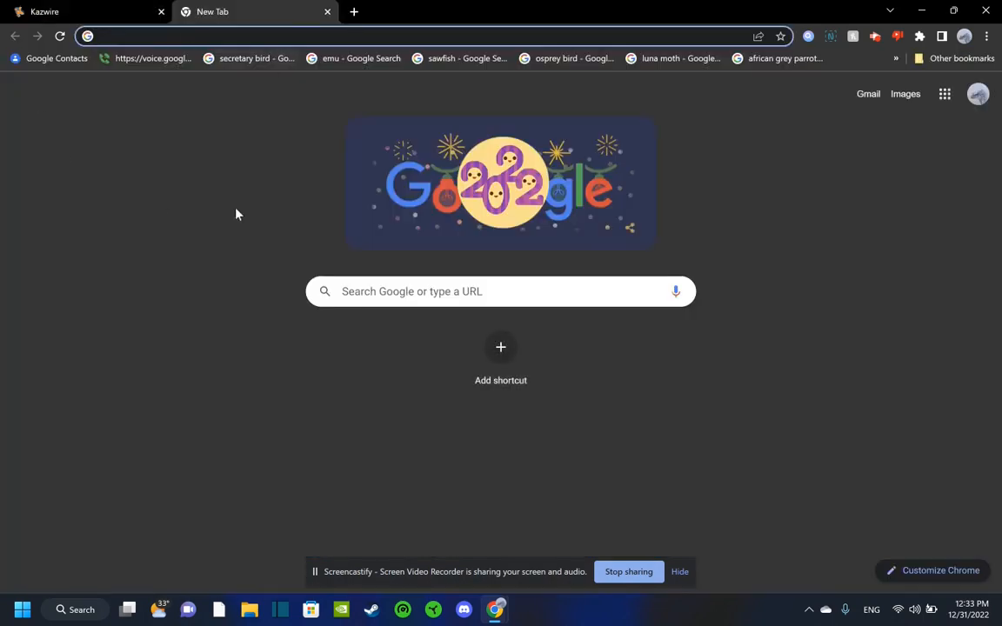
type("cool math games")
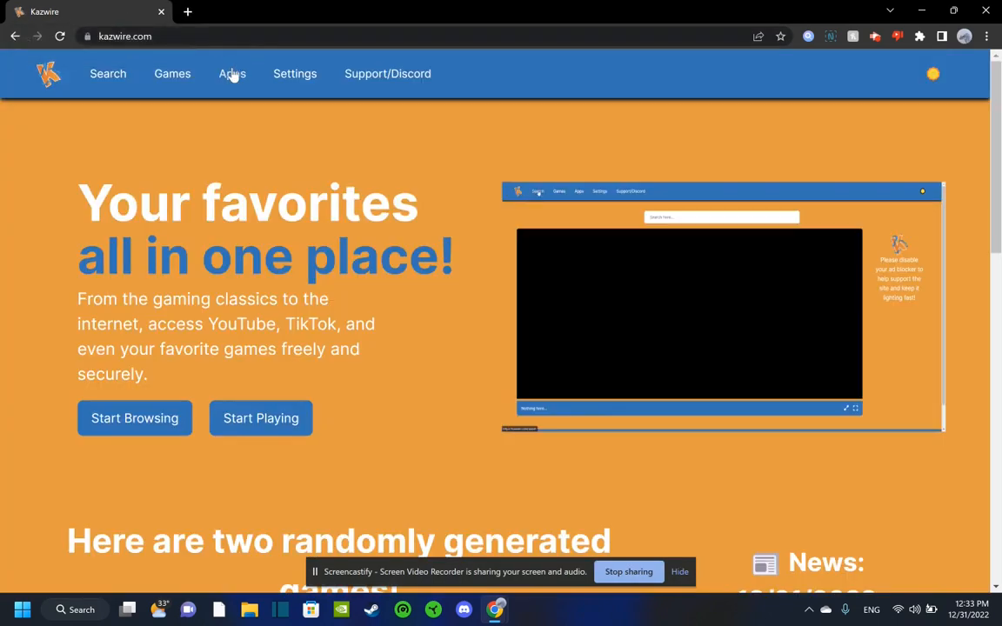
scroll("down", 3)
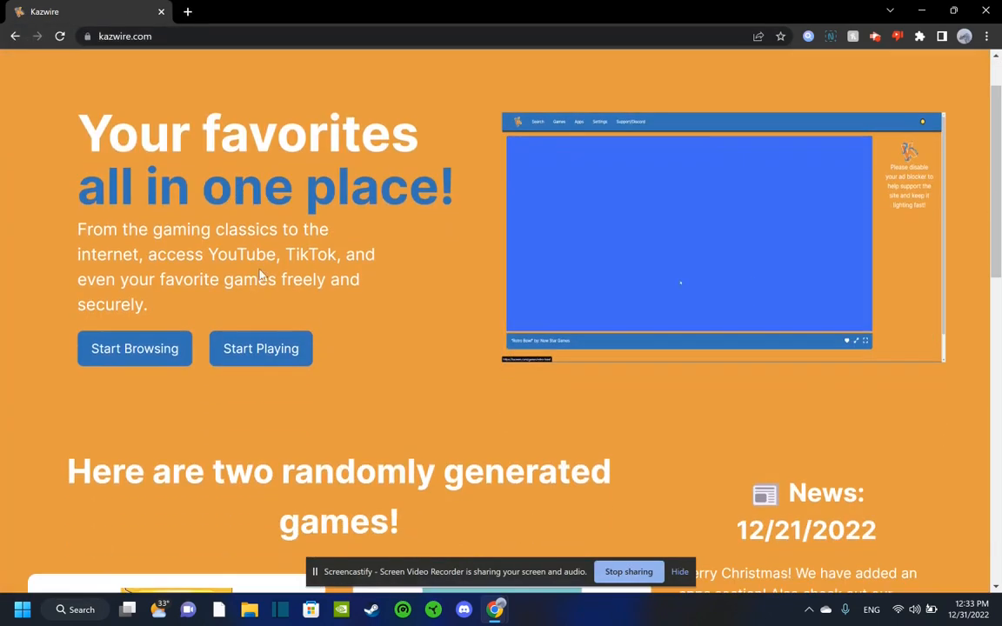
scroll("up", 3)
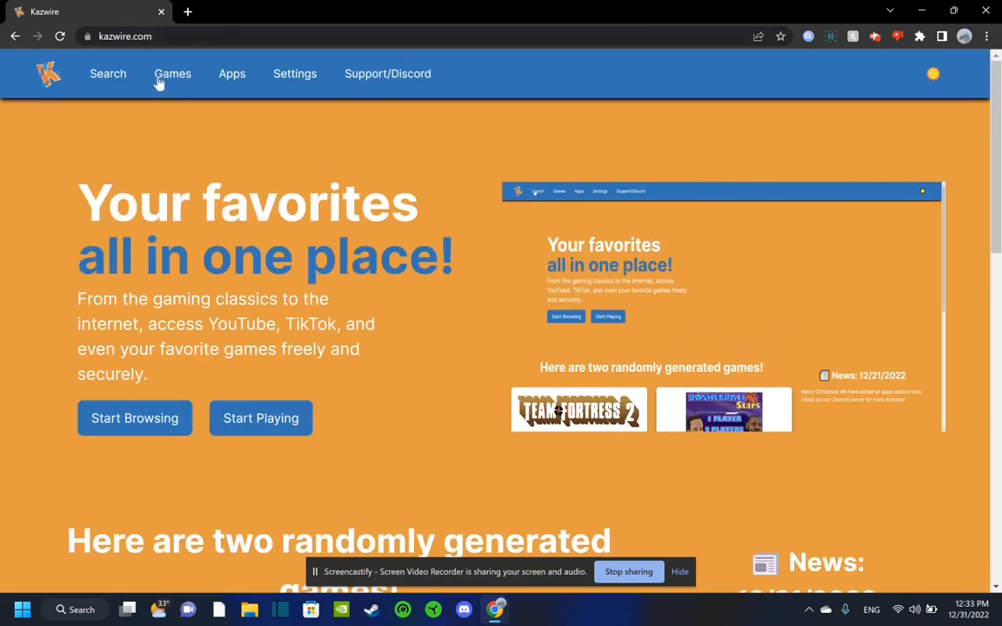
- Browse the Kazwire games catalogue by scrolling through the game list
left_click(173, 73)
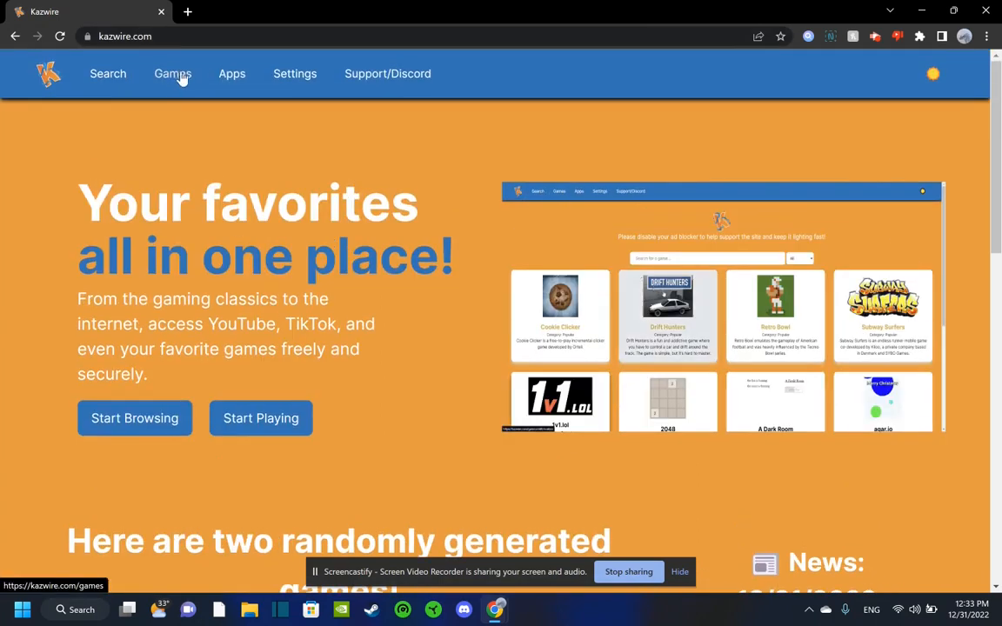
scroll("down", 3)
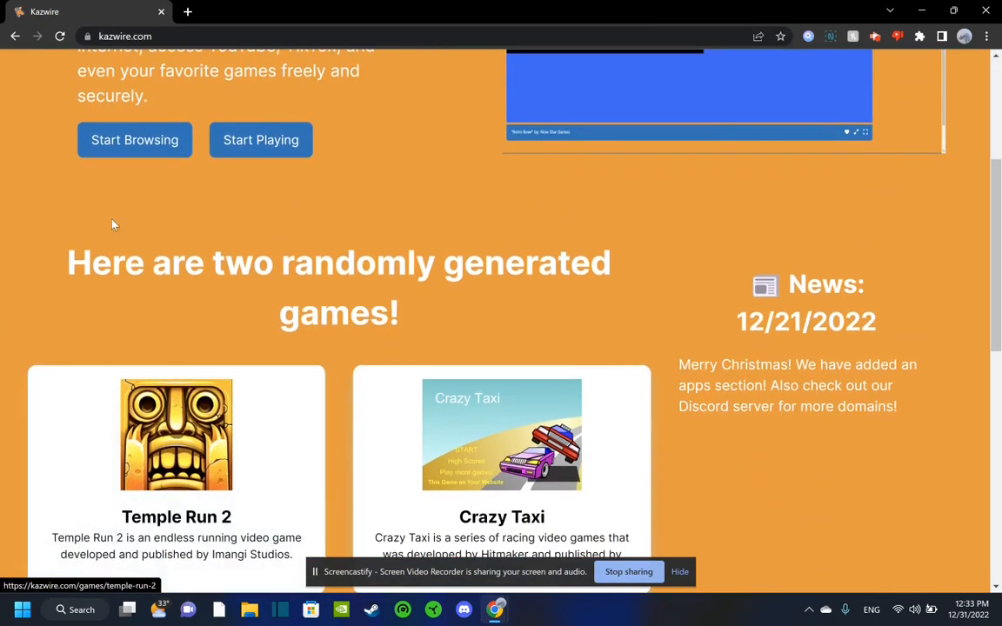
scroll("down", 3)
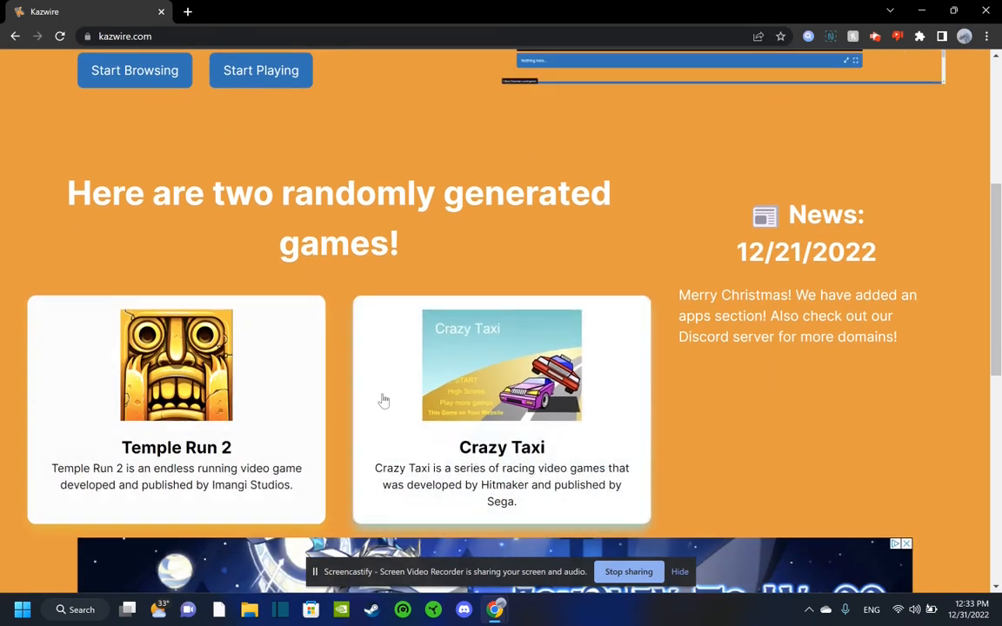
scroll("down", 3)
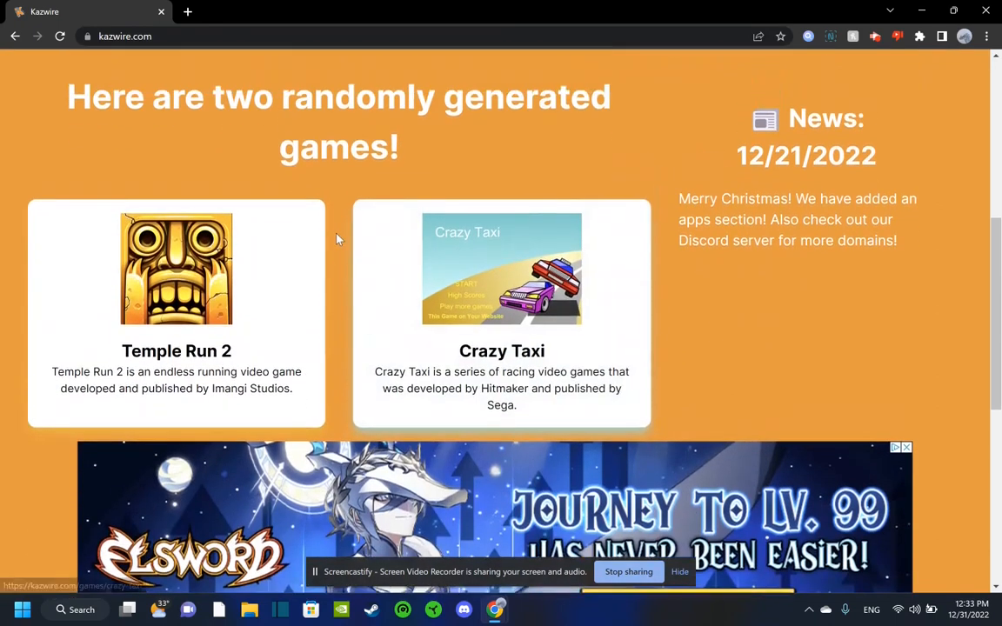
scroll("up", 3)
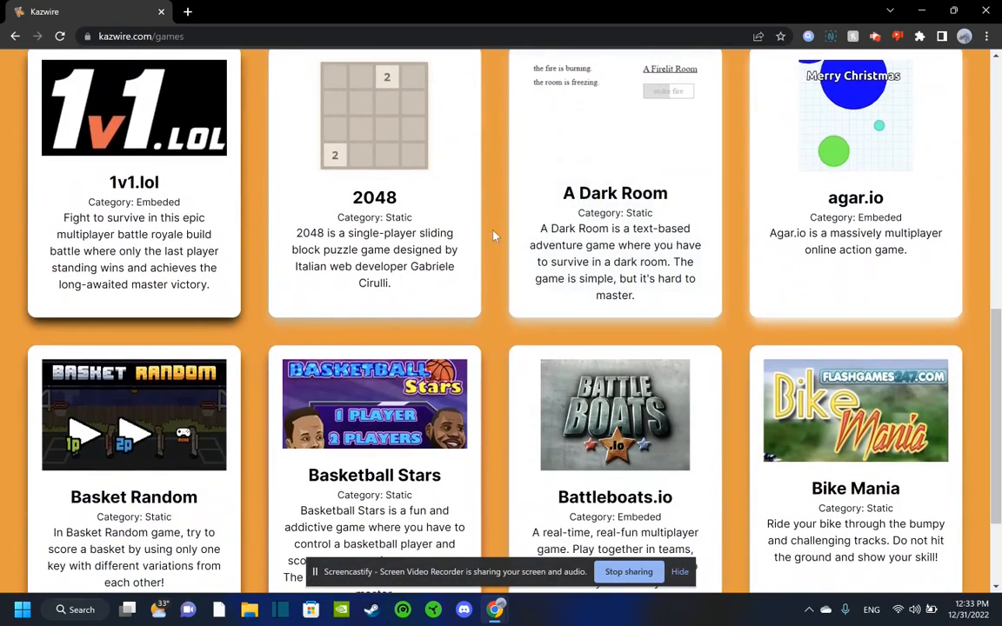
scroll("down", 3)
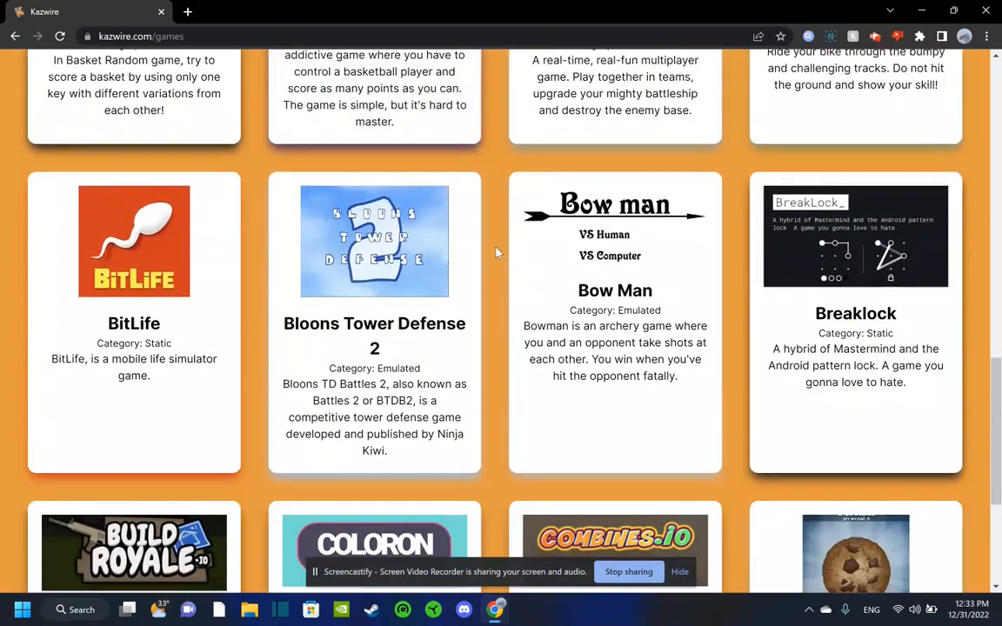
scroll("down", 3)
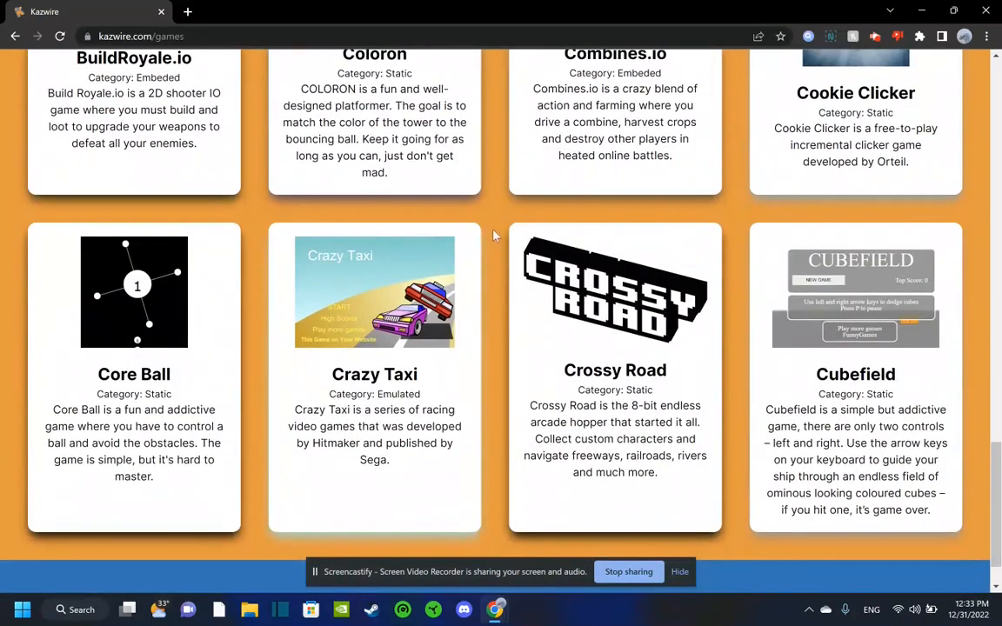
mouse_move(488, 213)
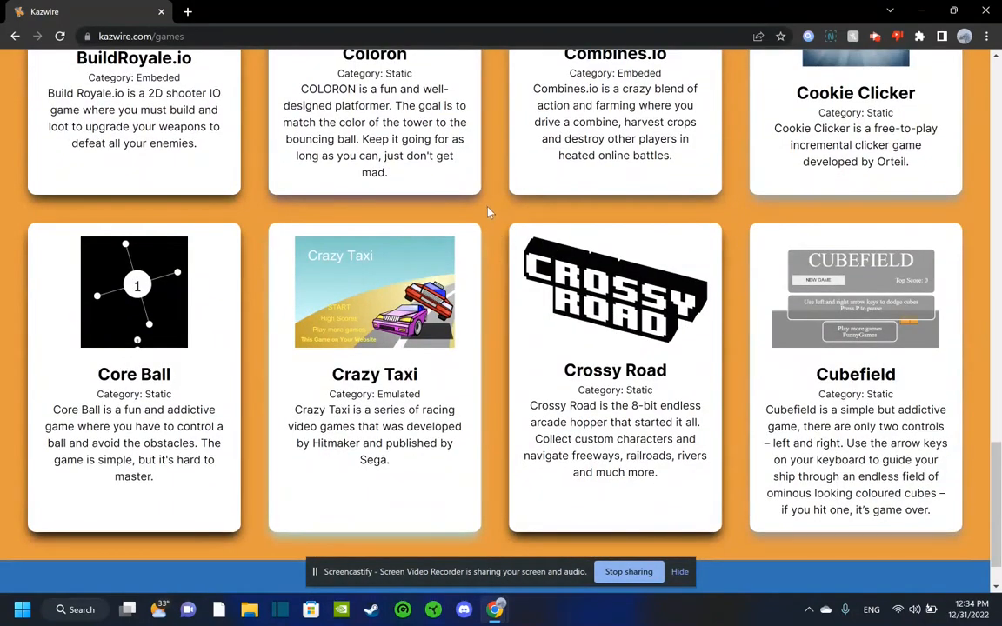
scroll("down", 3)
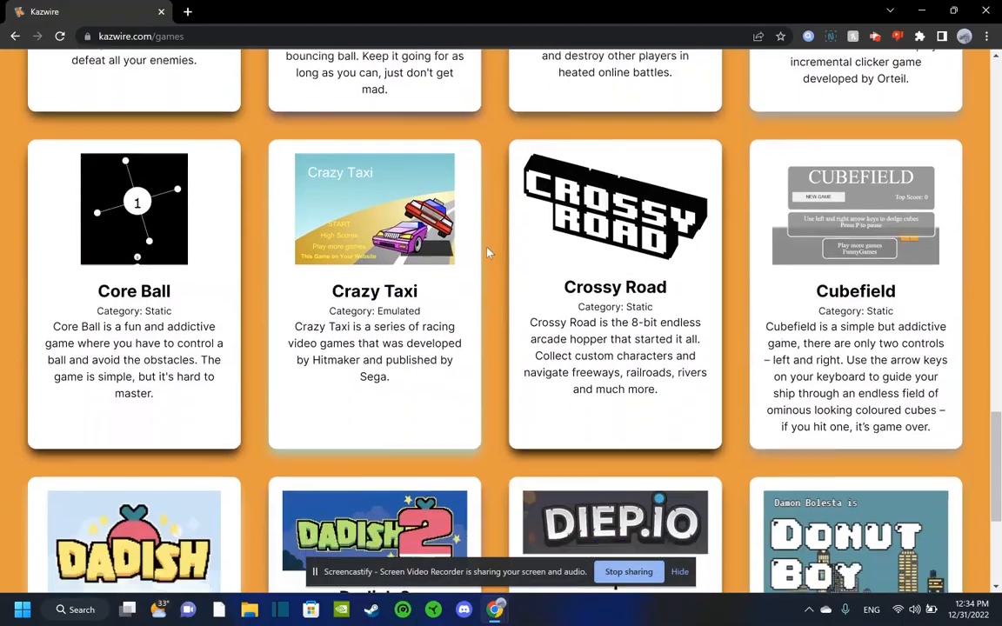
scroll("down", 3)
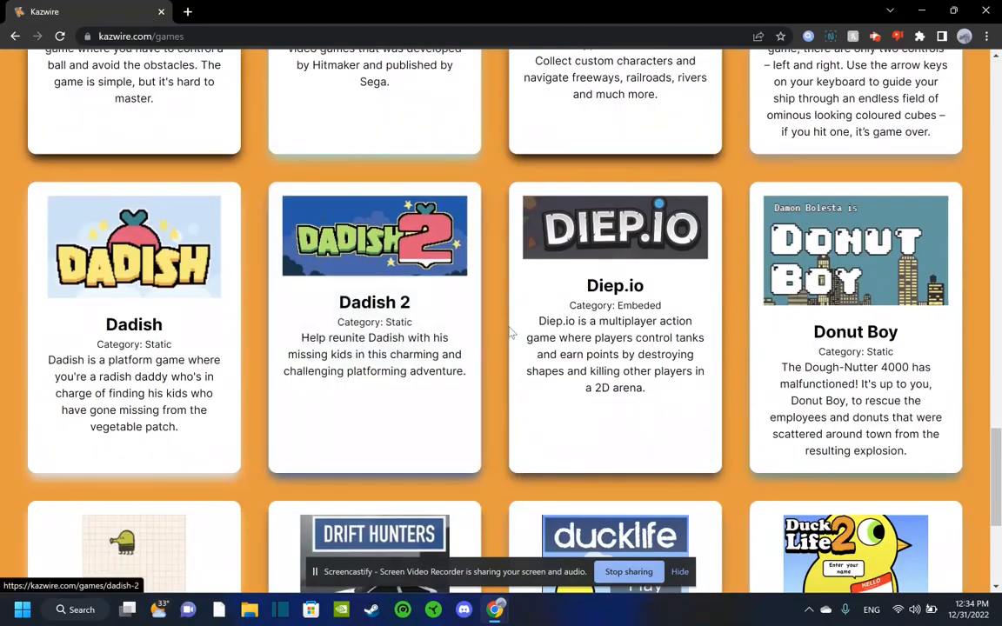
scroll("up", 3)
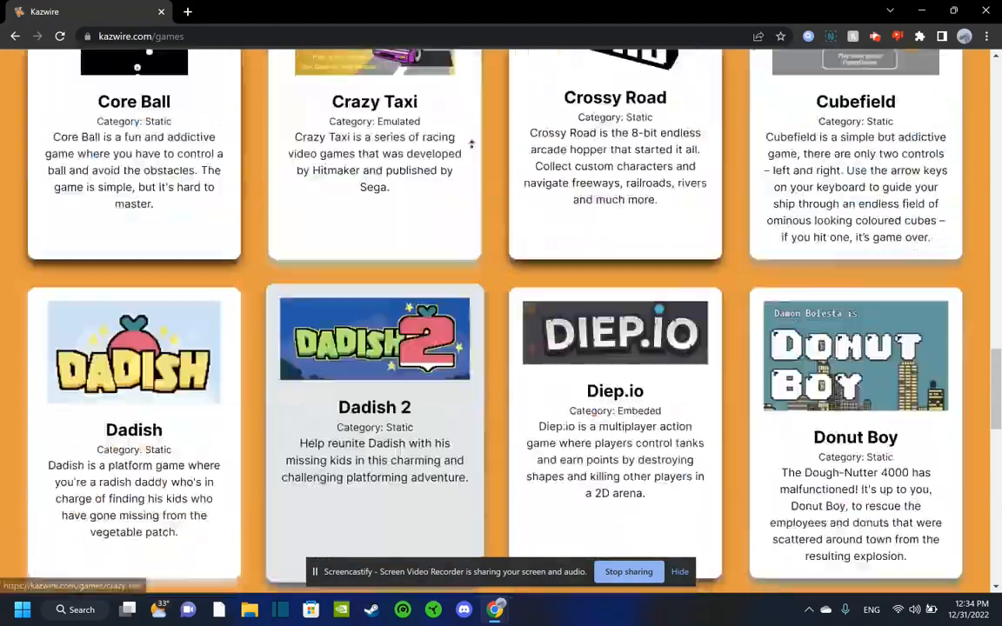
scroll("up", 3)
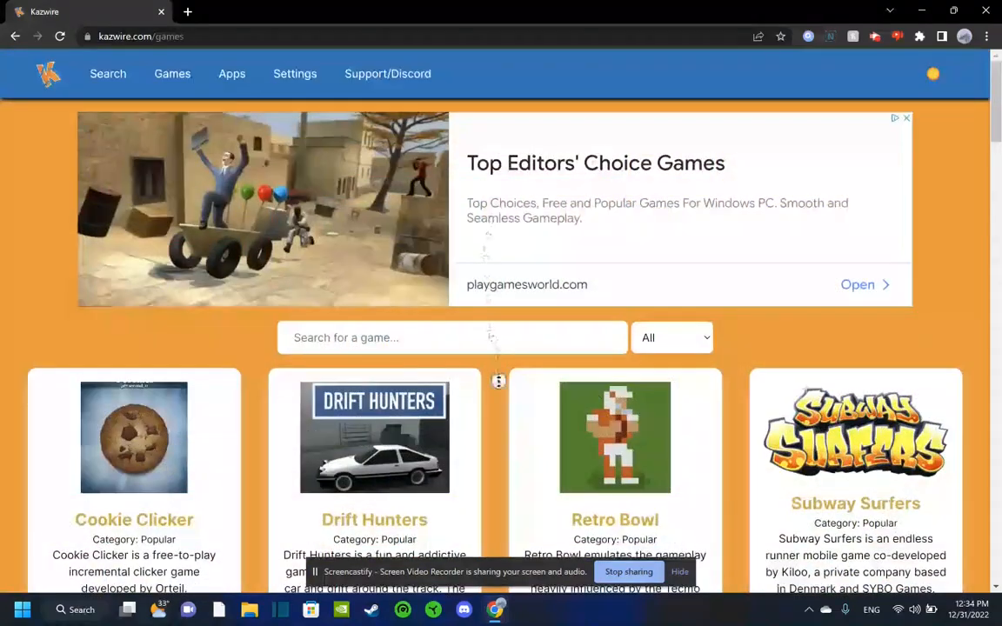
- Open the game category dropdown and look for Fortnite starting with 'f'
left_click(672, 338)
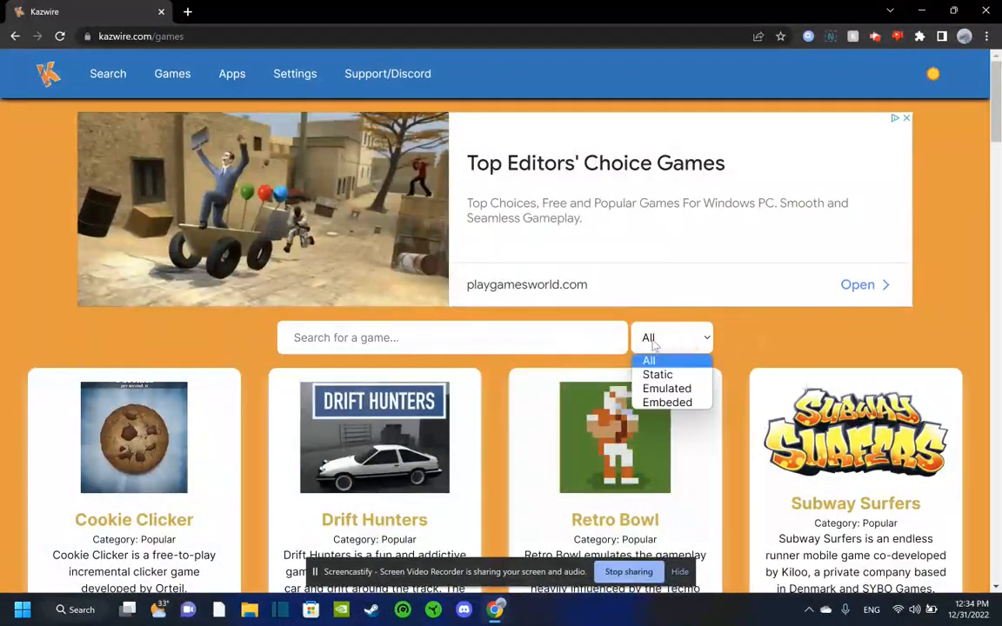
type("f")
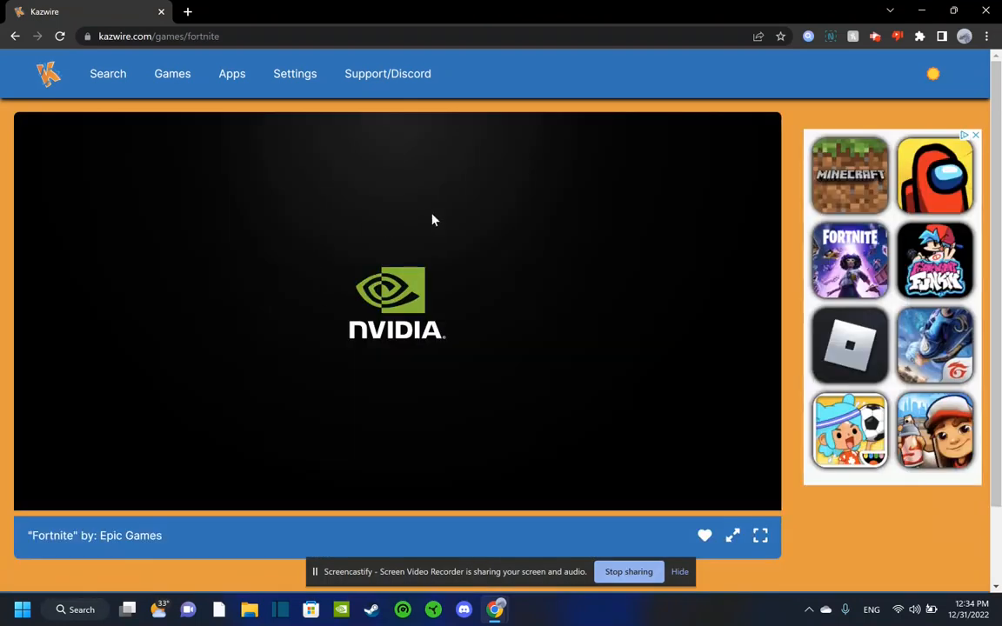
scroll("down", 3)
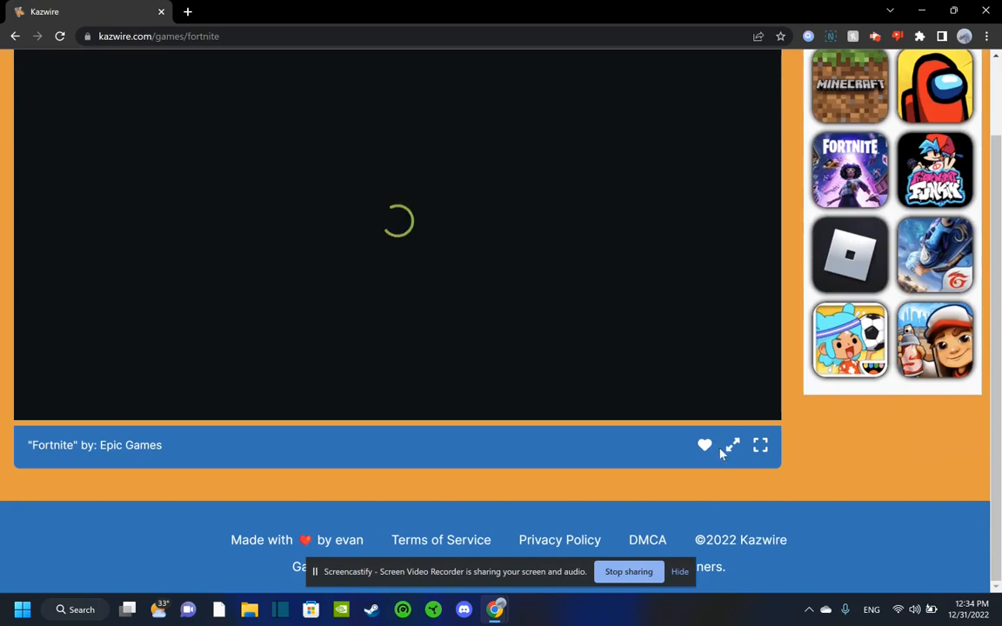
scroll("up", 3)
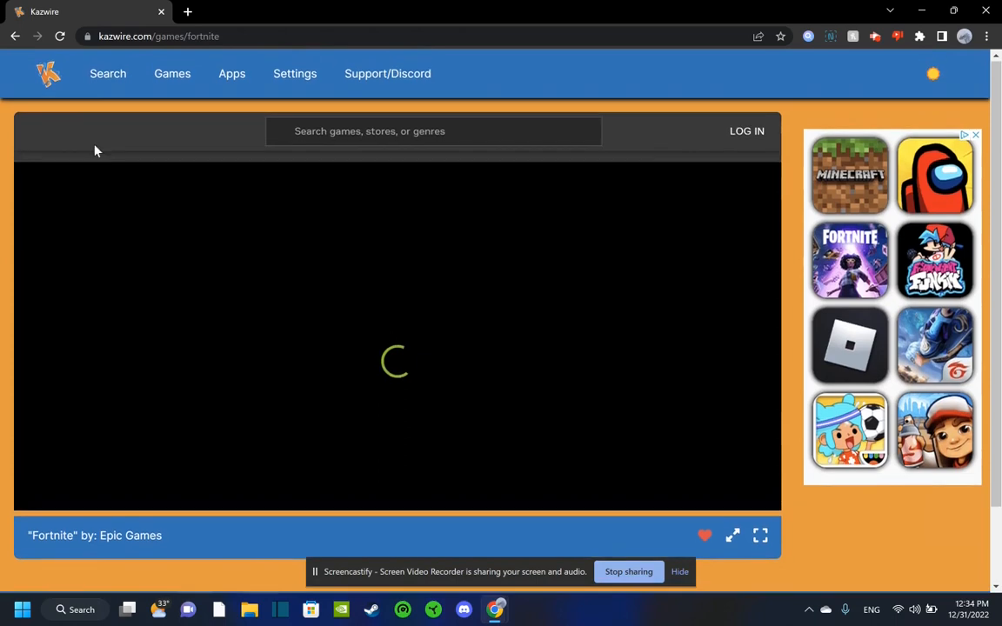
scroll("down", 3)
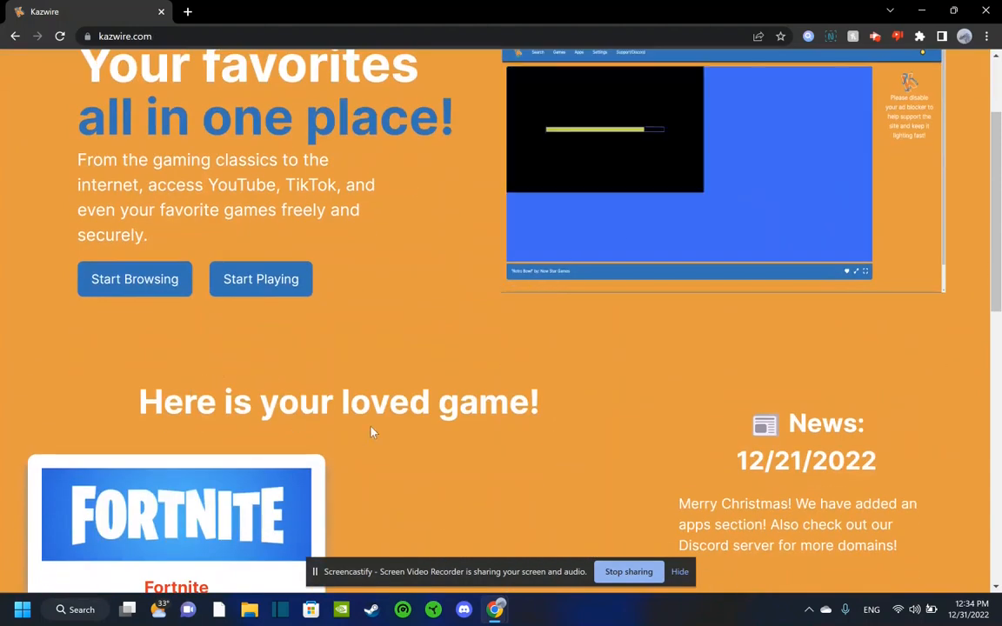
- Open the favorited Fortnite game from the homepage's loved games
scroll("down", 3)
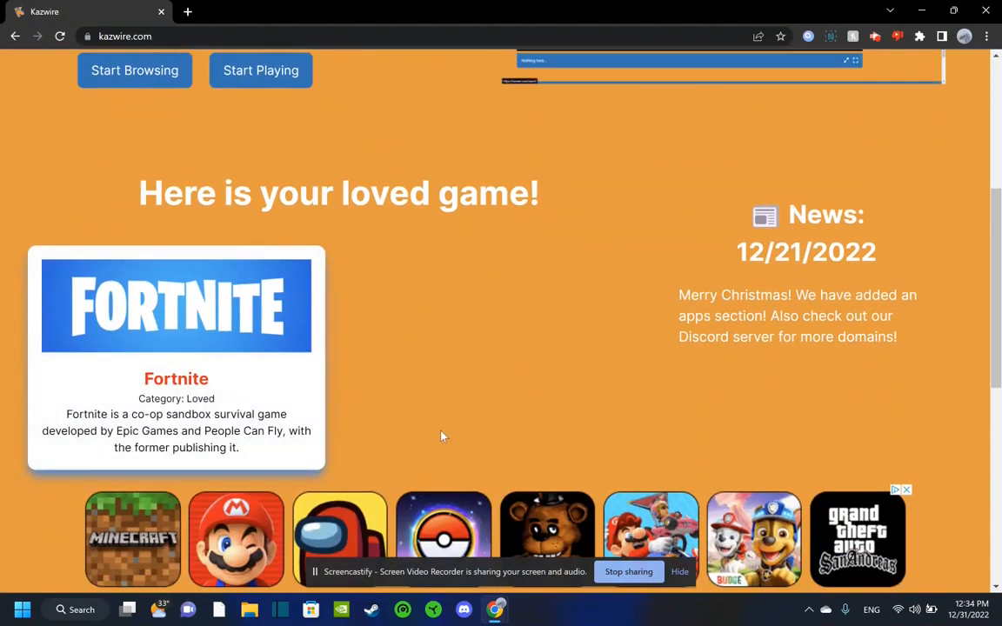
scroll("up", 3)
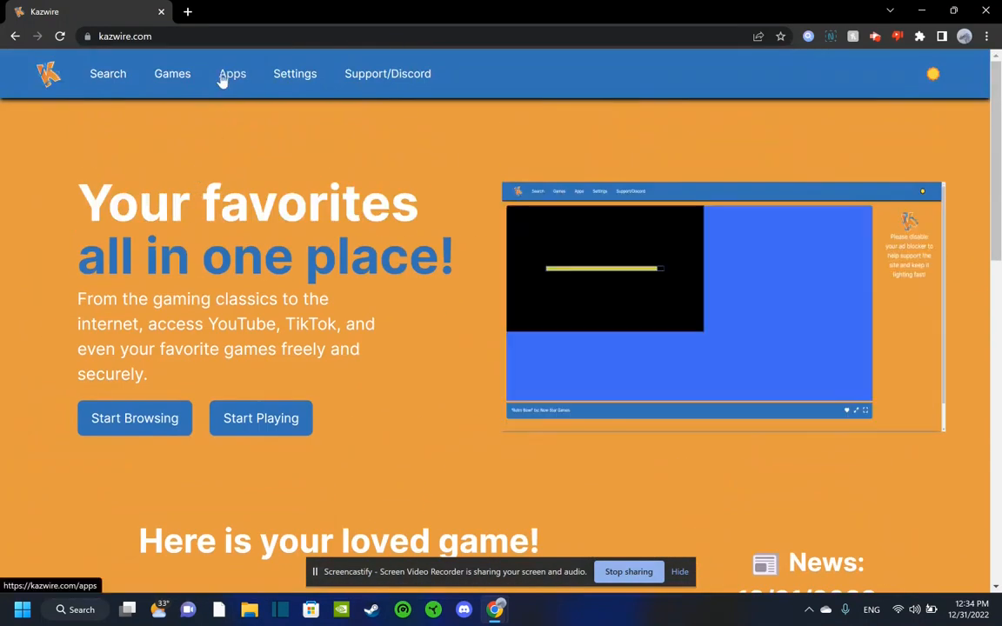
scroll("down", 3)
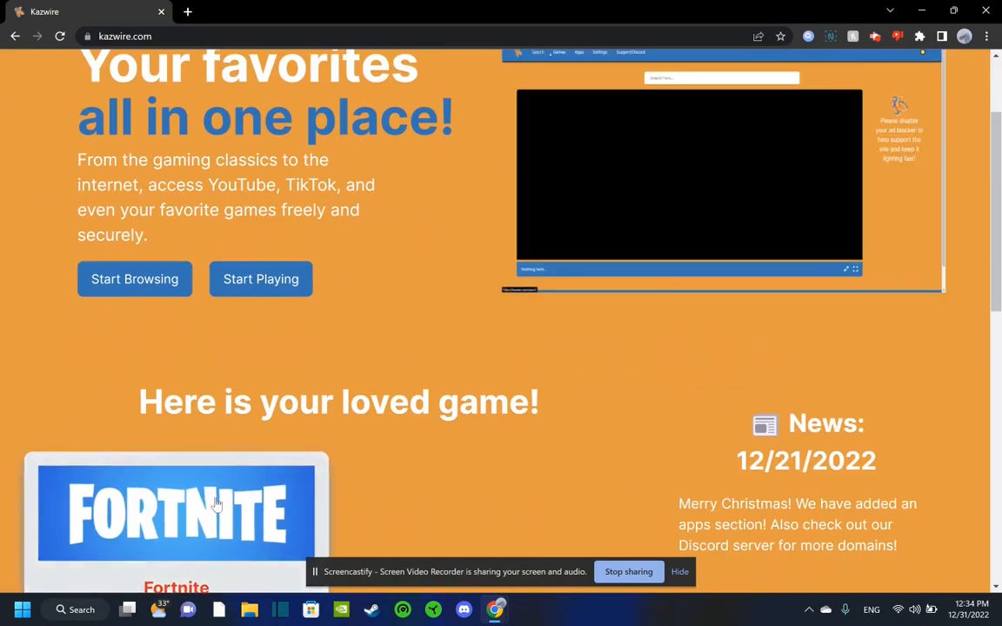
left_click(176, 513)
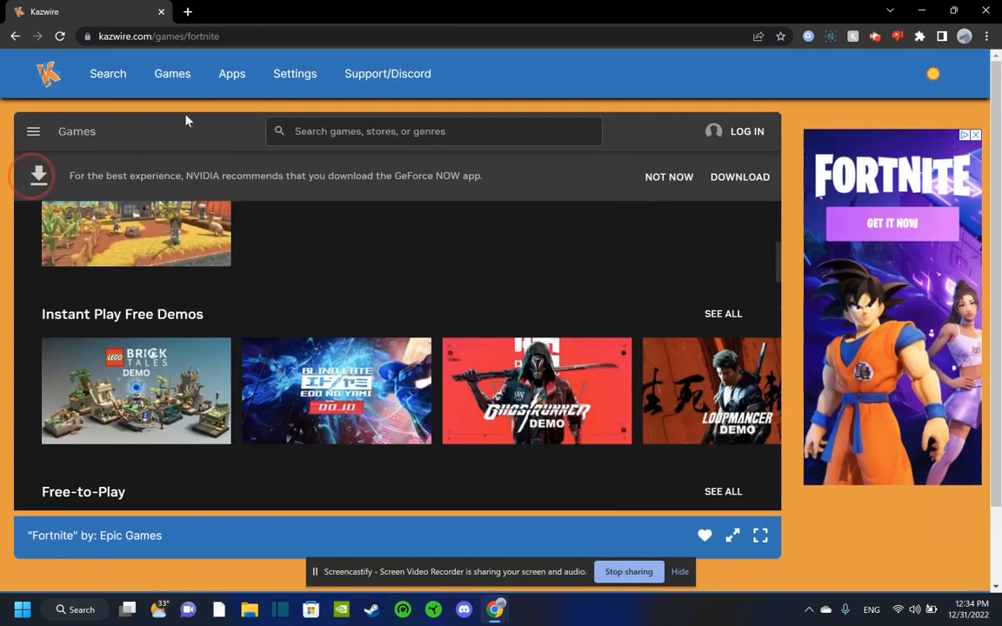
- Go to the Apps collection and launch Spotify
left_click(231, 73)
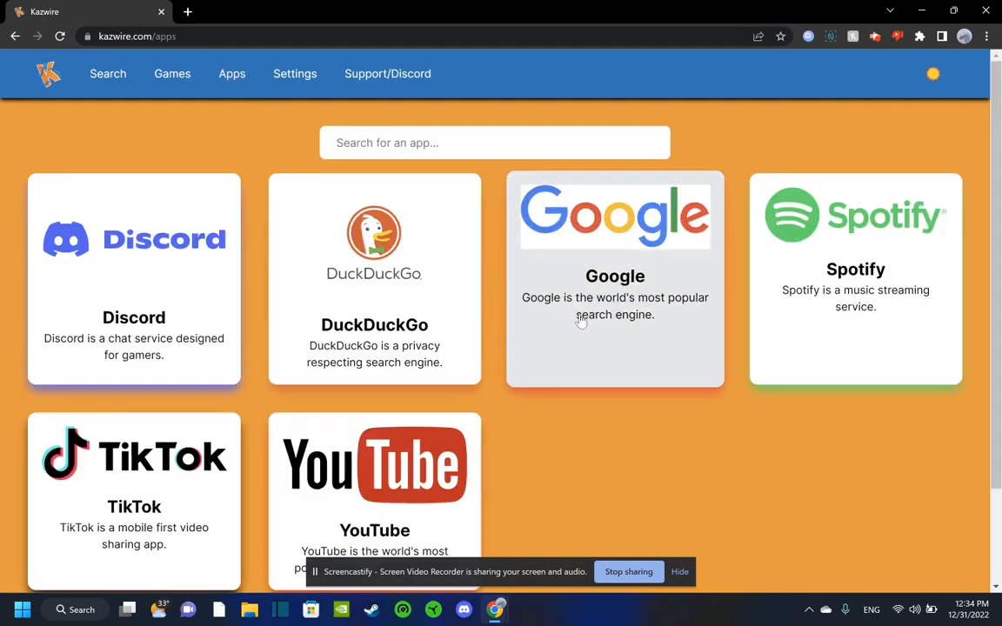
mouse_move(232, 87)
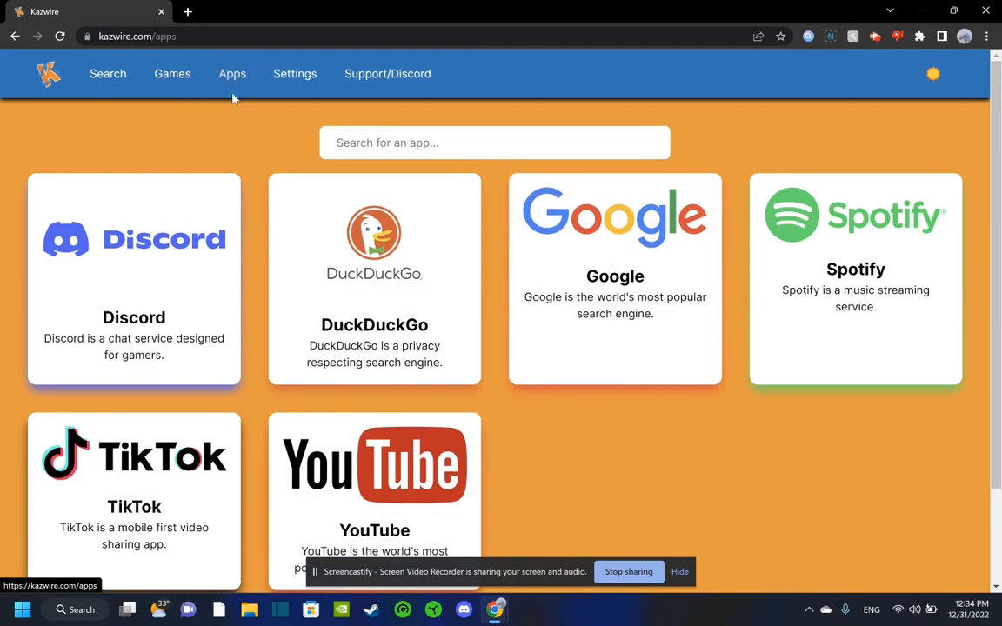
scroll("down", 3)
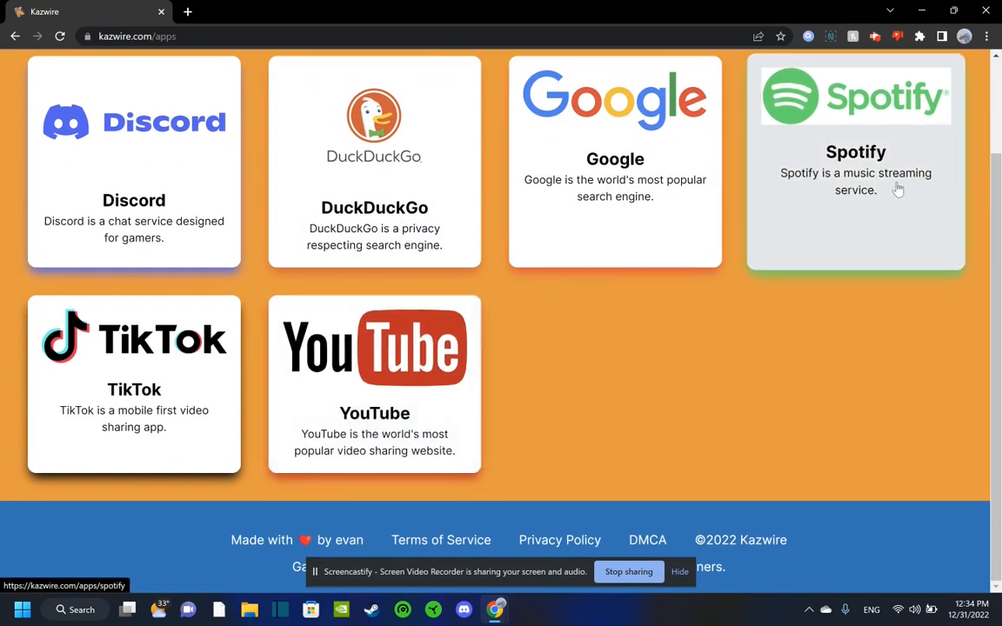
left_click(855, 161)
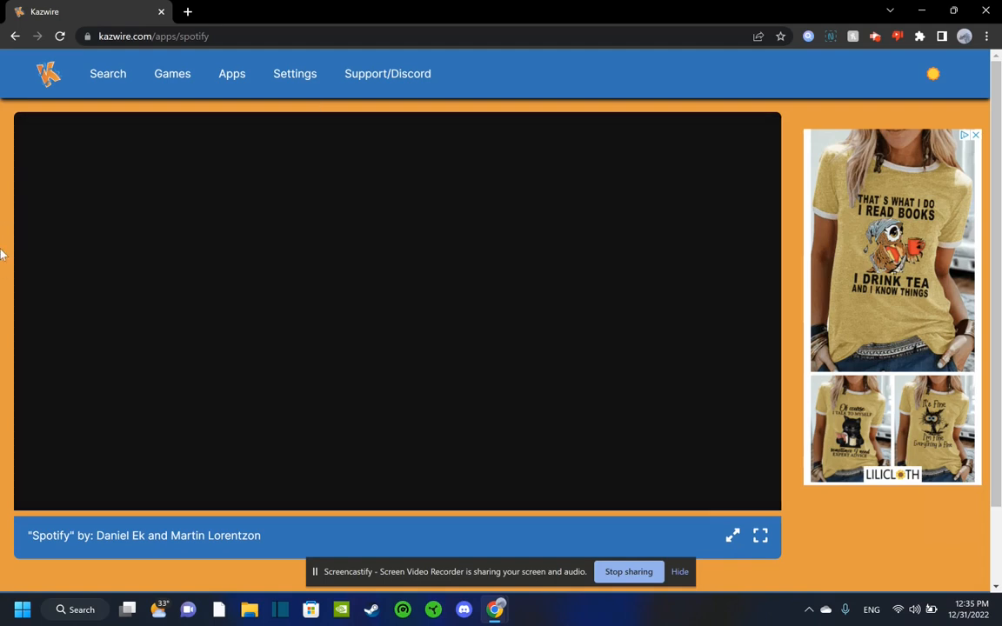
mouse_move(5, 290)
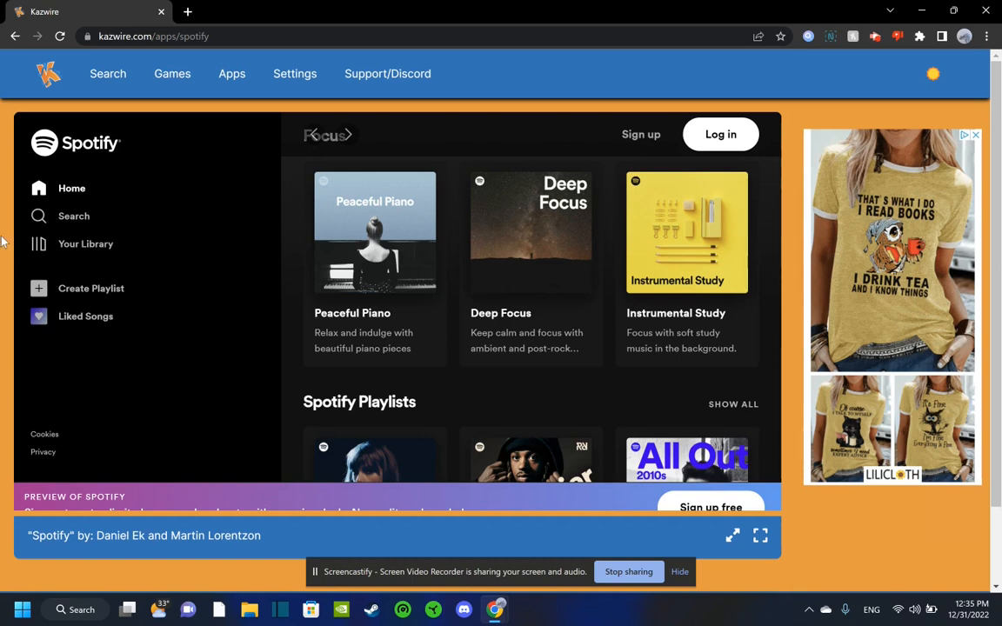
- Go to Kazwire's Settings page after Spotify loads
left_click(295, 73)
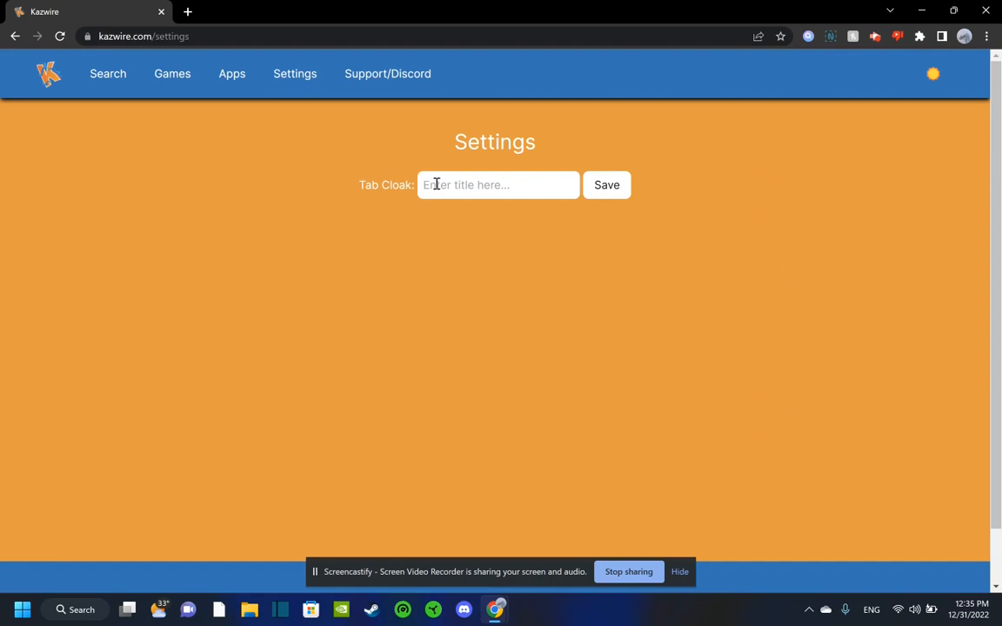
- Enter 'Google Classroom' as the Tab Cloak title and save it
type("Google Cla")
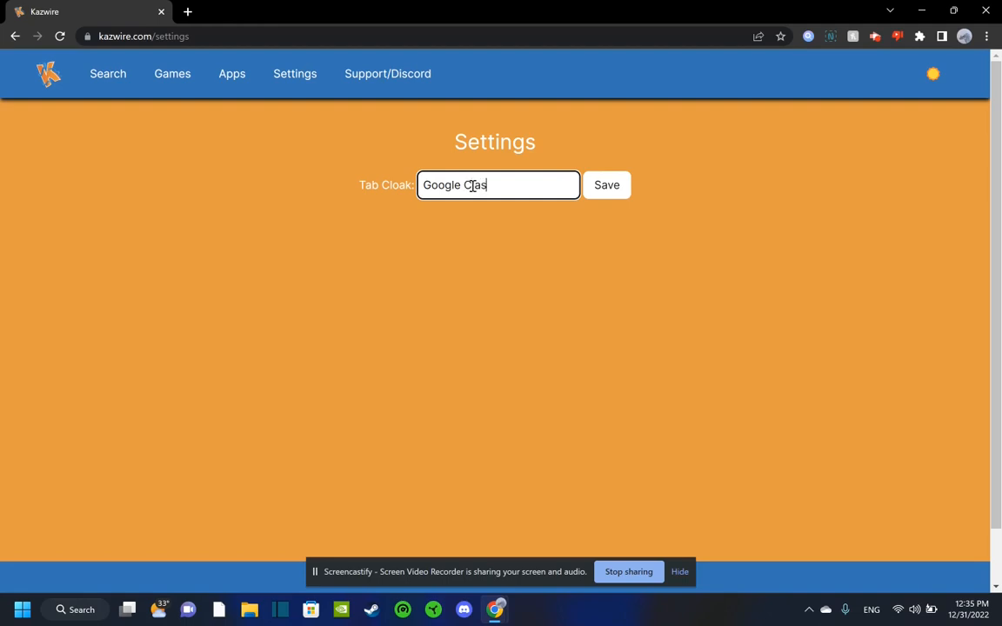
type("sroom")
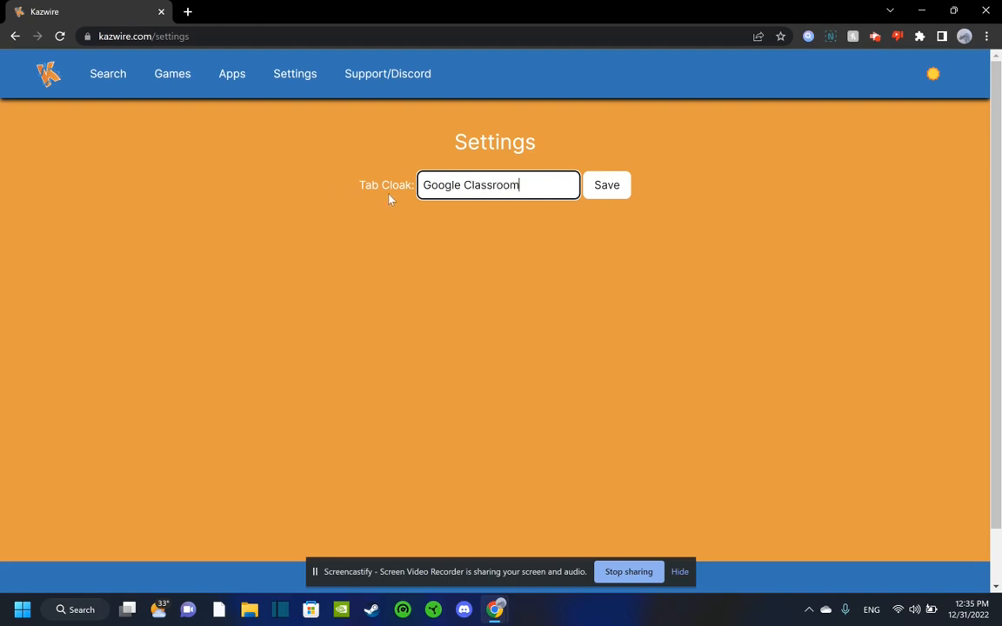
left_click(607, 184)
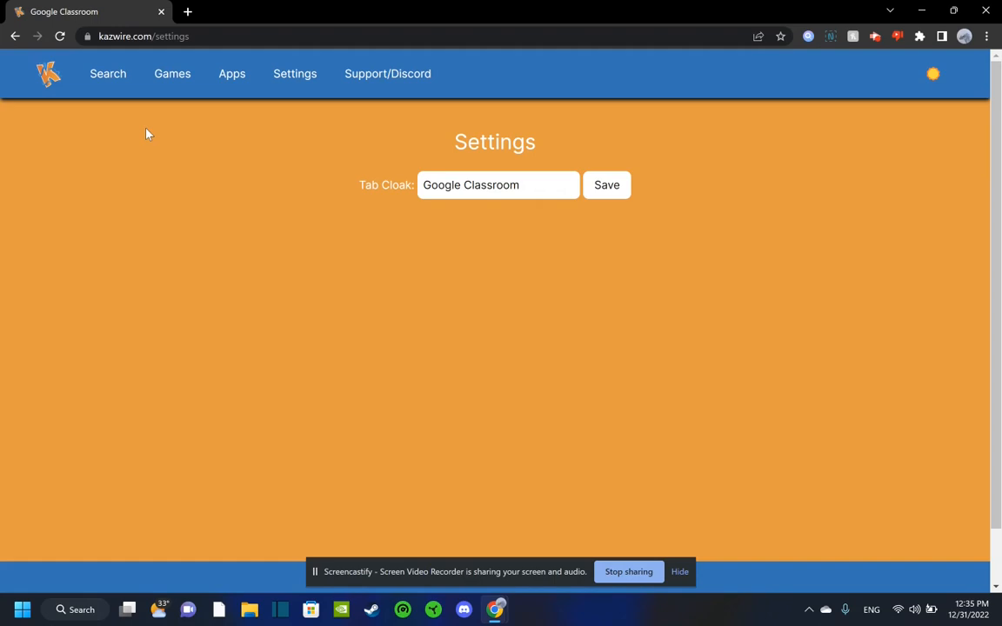
mouse_move(41, 7)
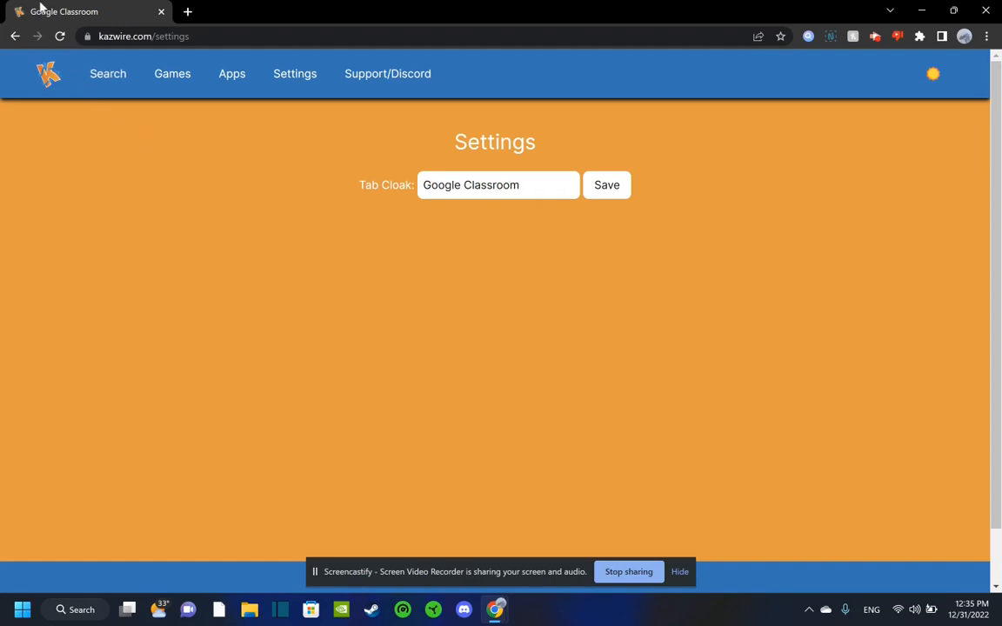
mouse_move(100, 108)
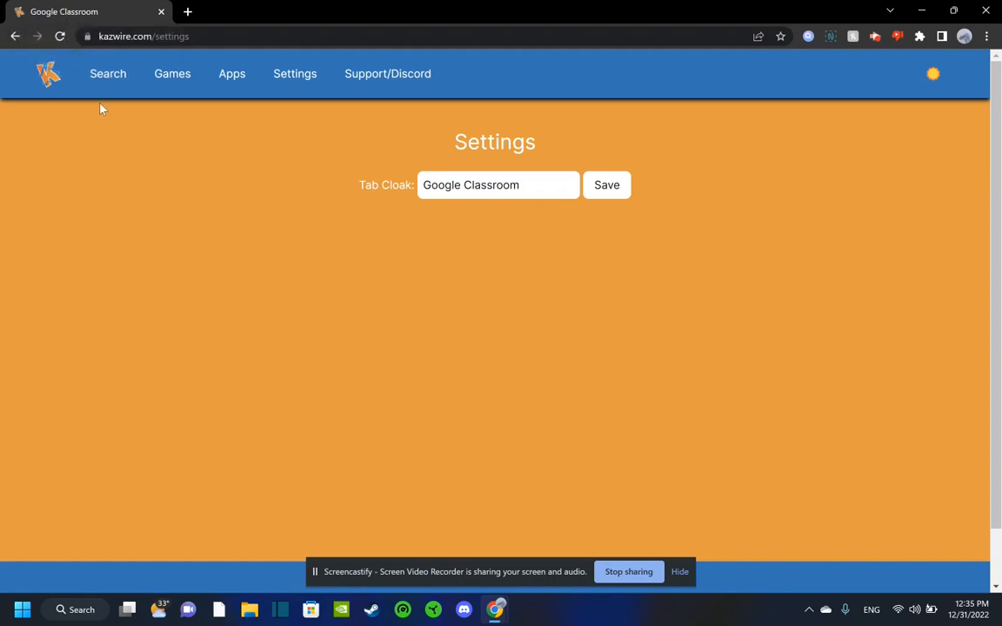
- Replace the Tab Cloak title with 'Kazwire', save, and go to the Discord page
triple_click(498, 184)
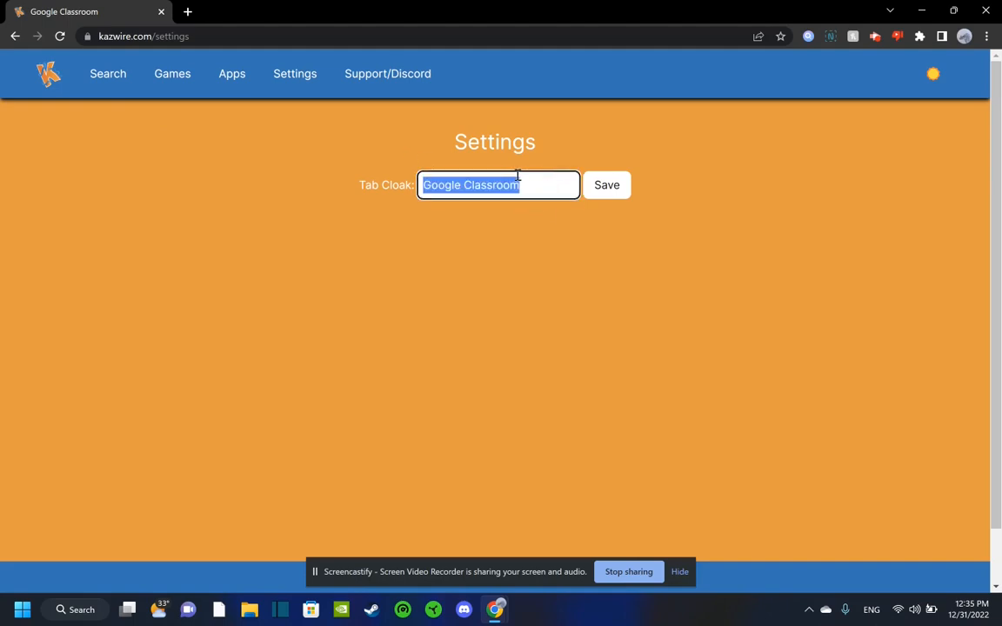
type("Kazwire")
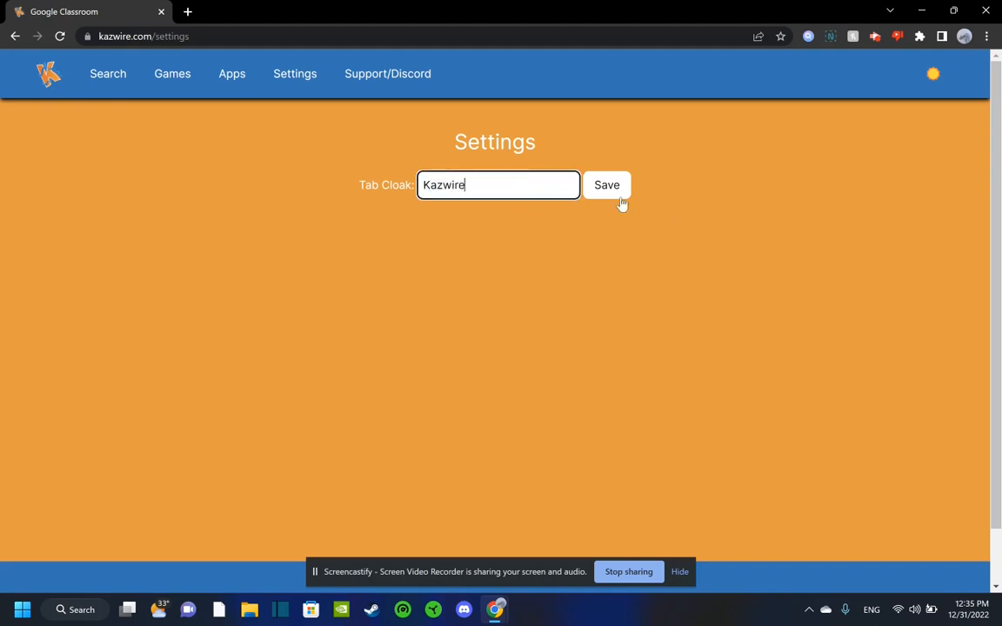
left_click(607, 184)
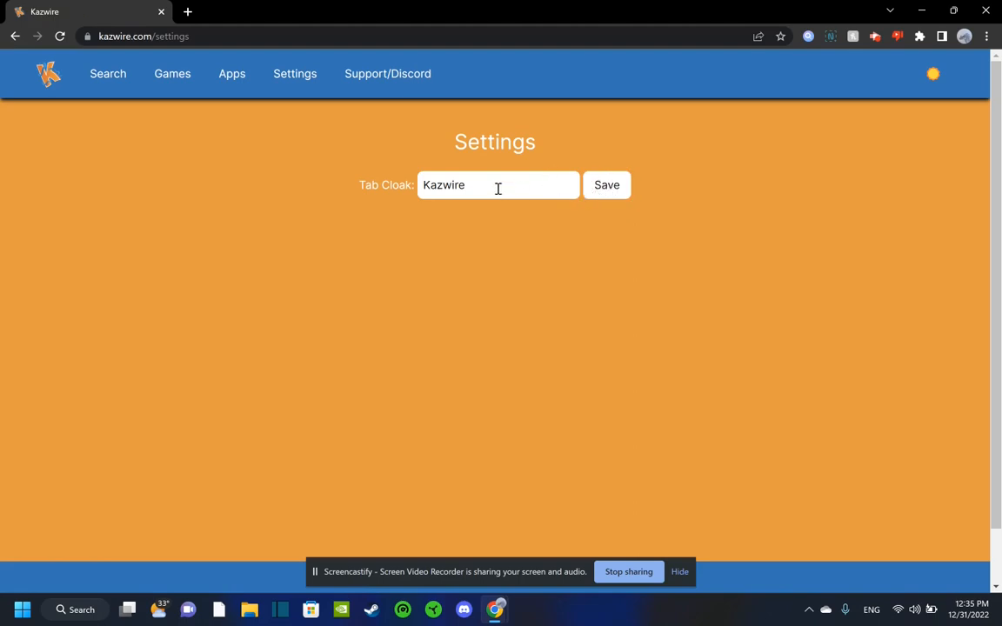
left_click(387, 73)
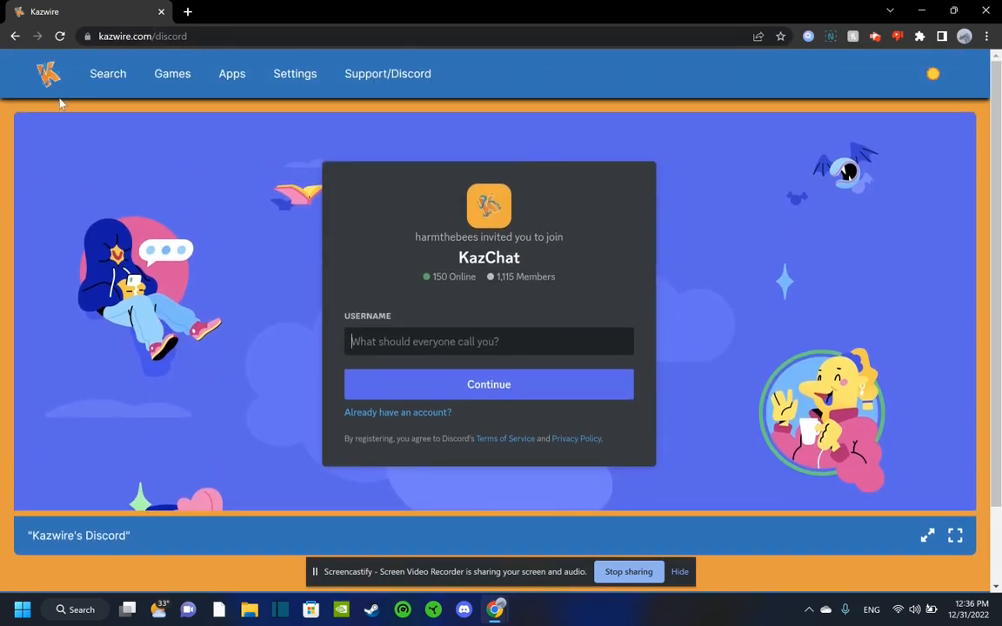
mouse_move(423, 244)
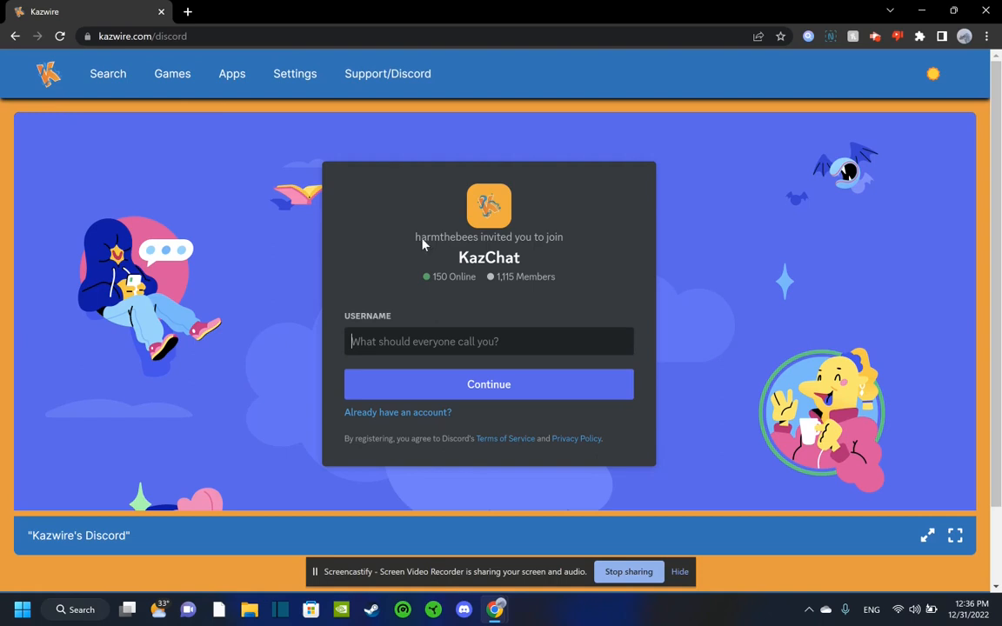
mouse_move(3, 194)
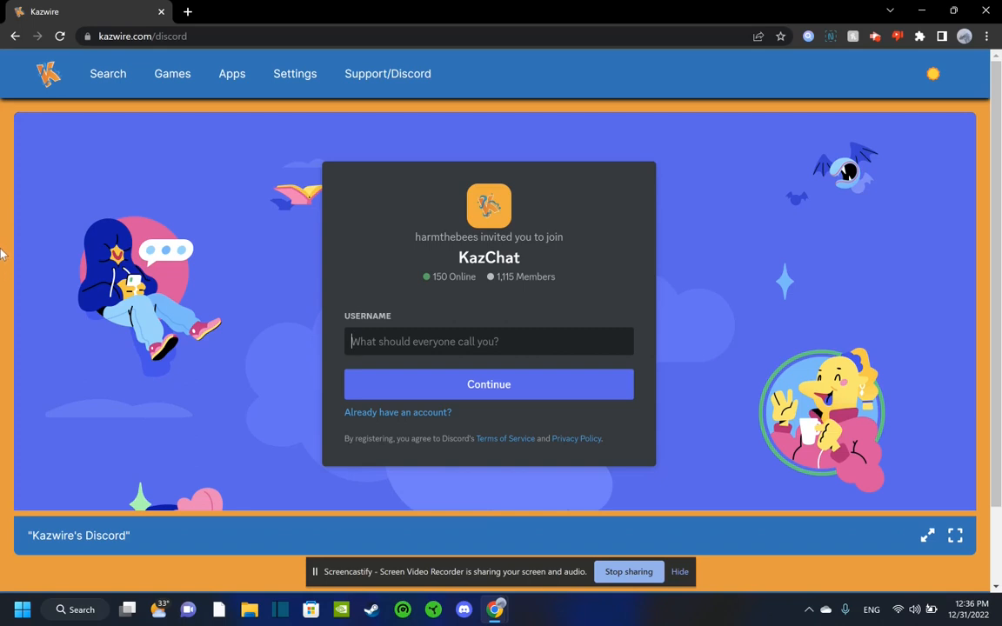
mouse_move(234, 307)
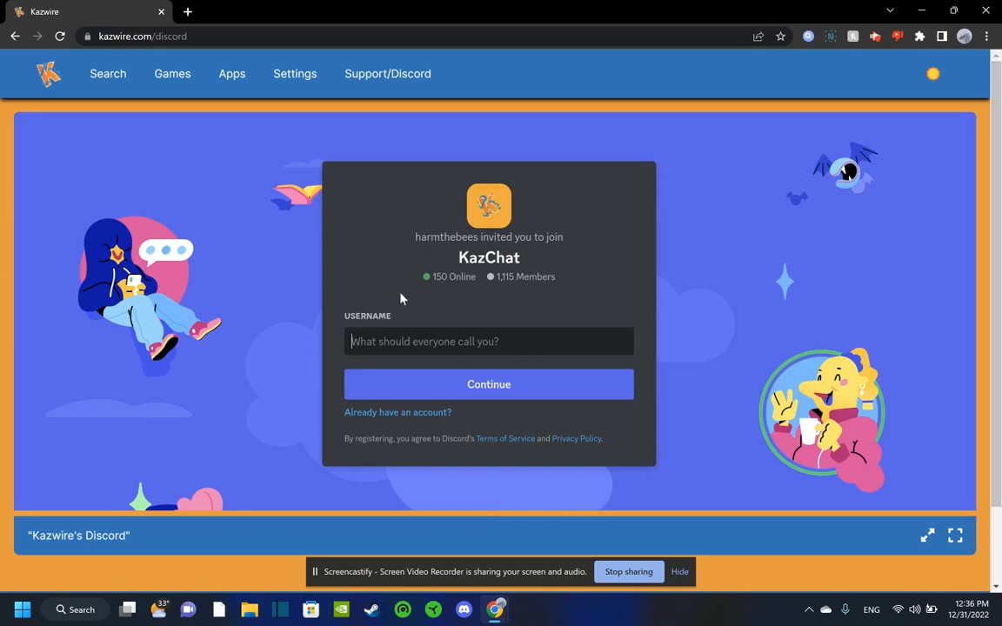
mouse_move(364, 269)
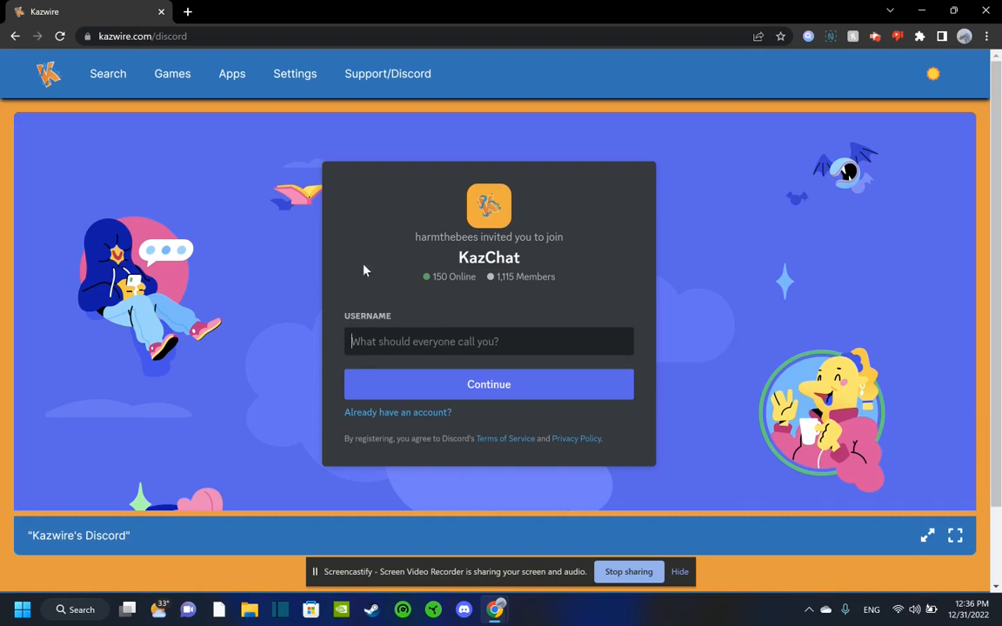
mouse_move(295, 74)
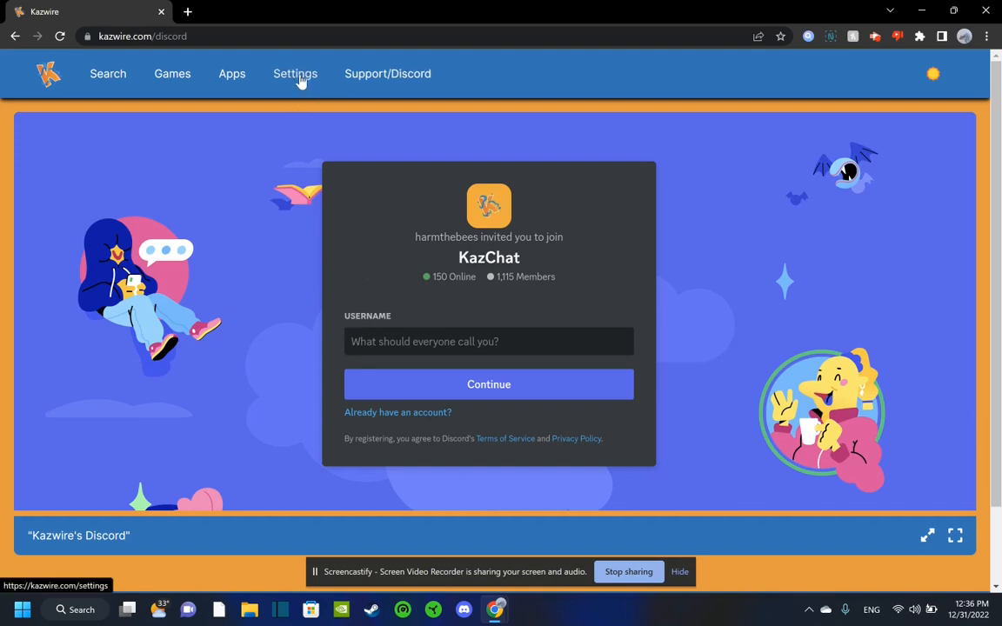
- View the KazChat Discord invite, return home, and toggle dark mode on then off
left_click(488, 341)
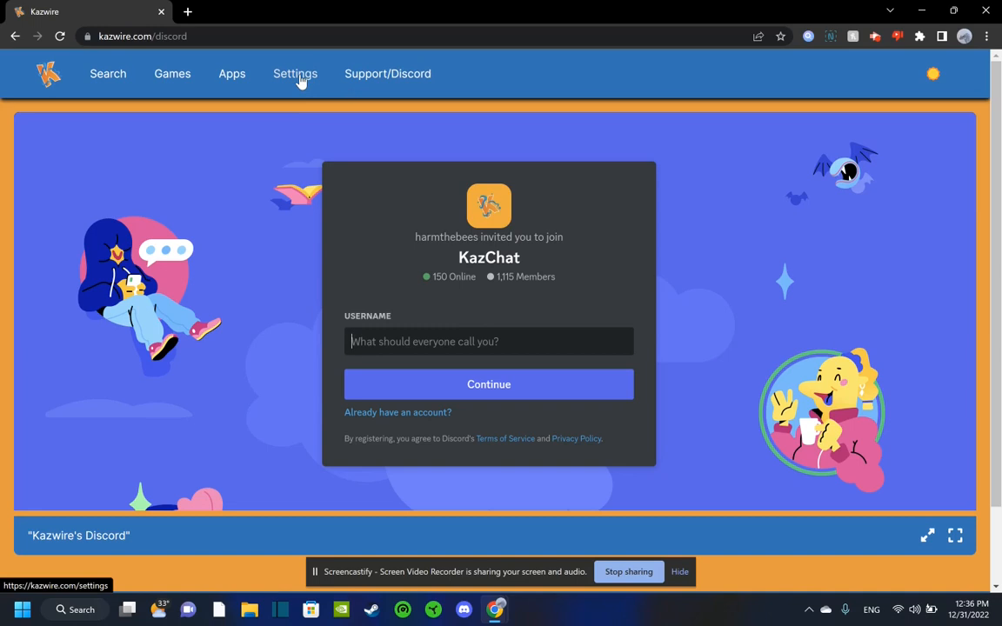
mouse_move(489, 286)
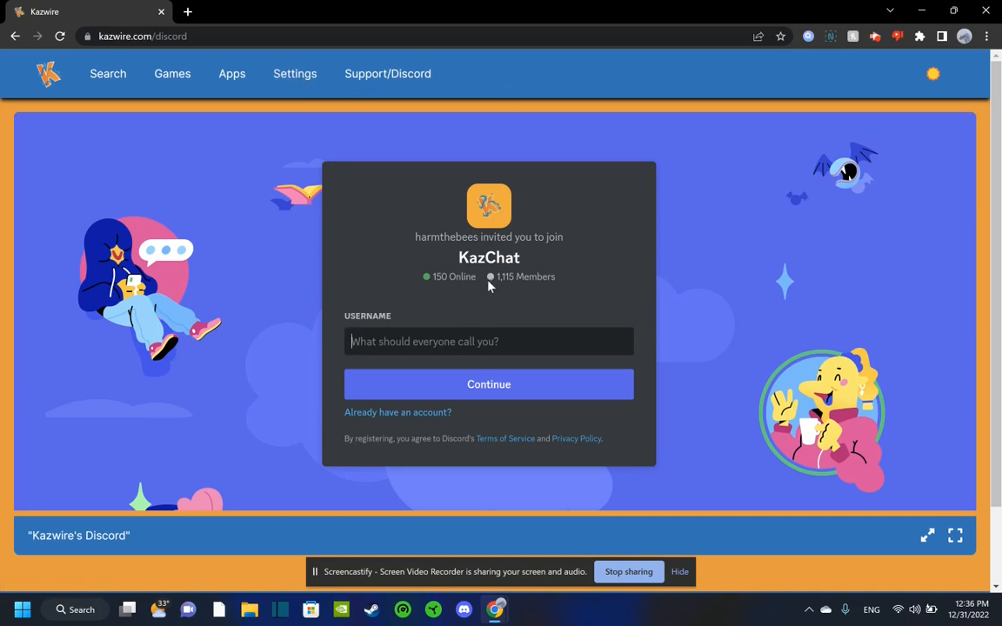
mouse_move(406, 243)
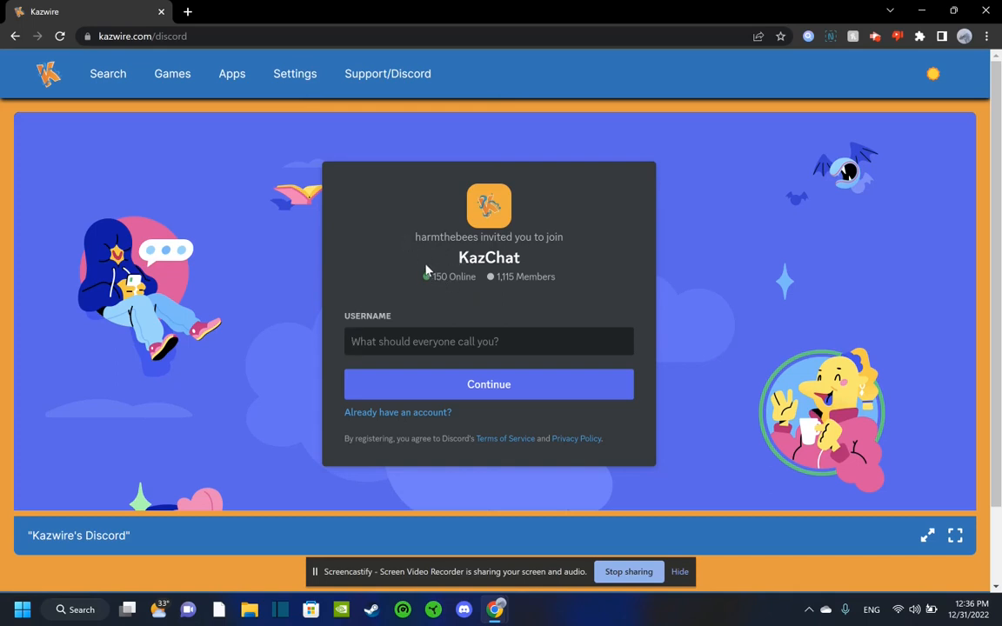
mouse_move(315, 95)
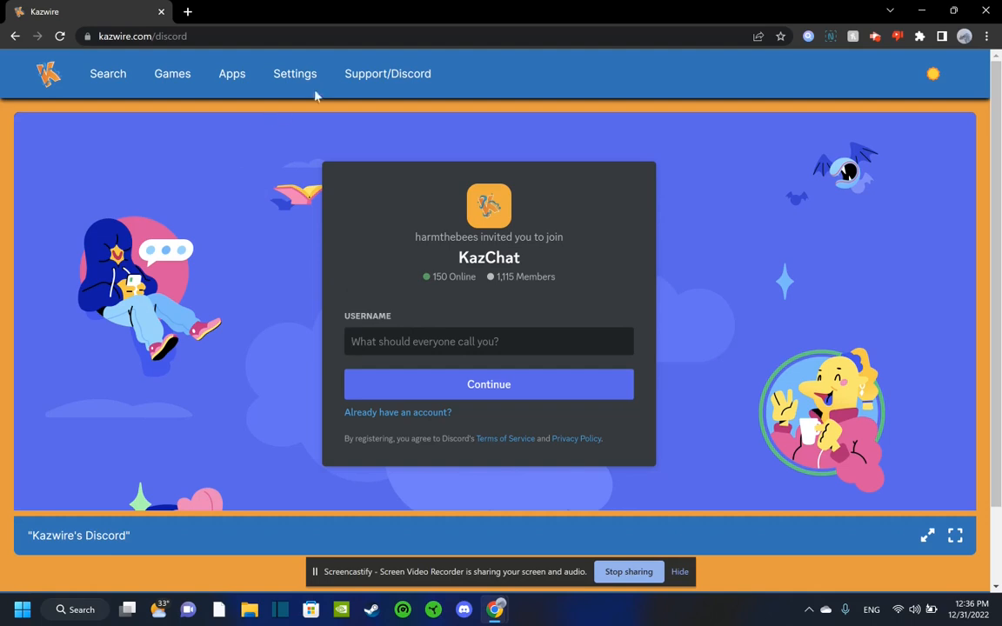
mouse_move(49, 75)
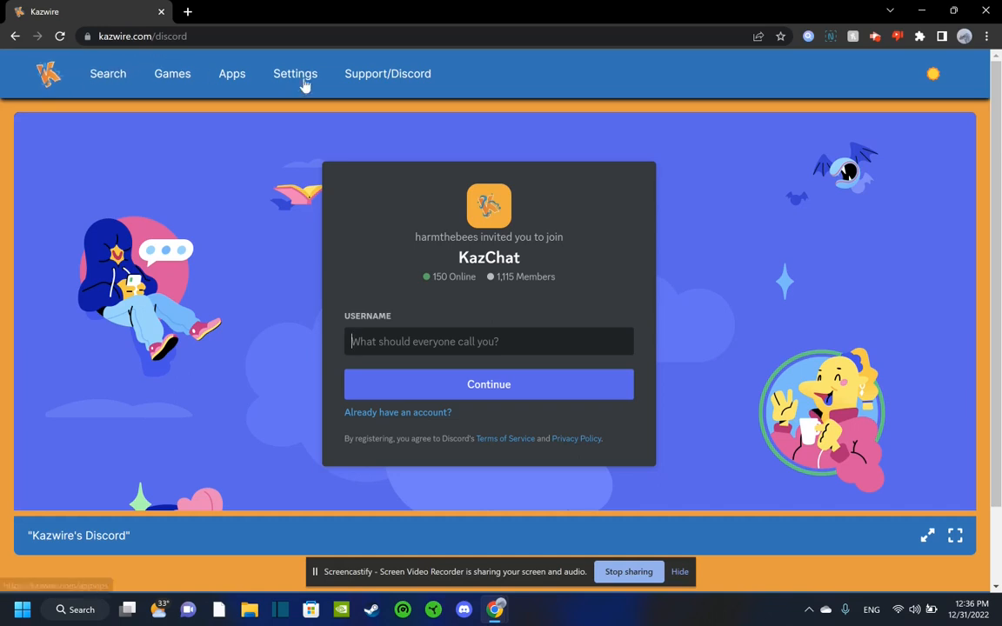
left_click(49, 74)
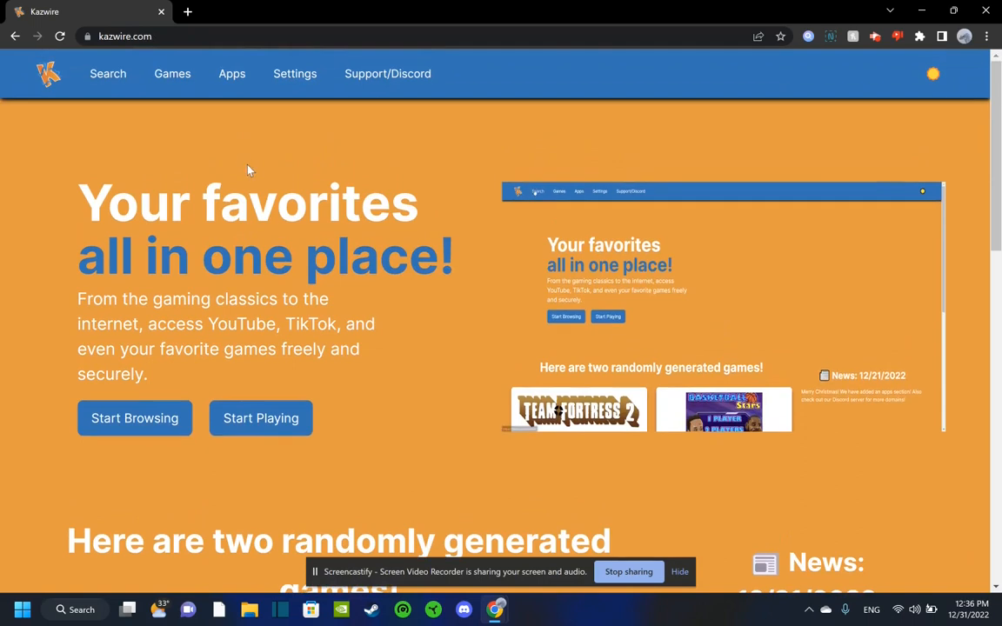
left_click(933, 74)
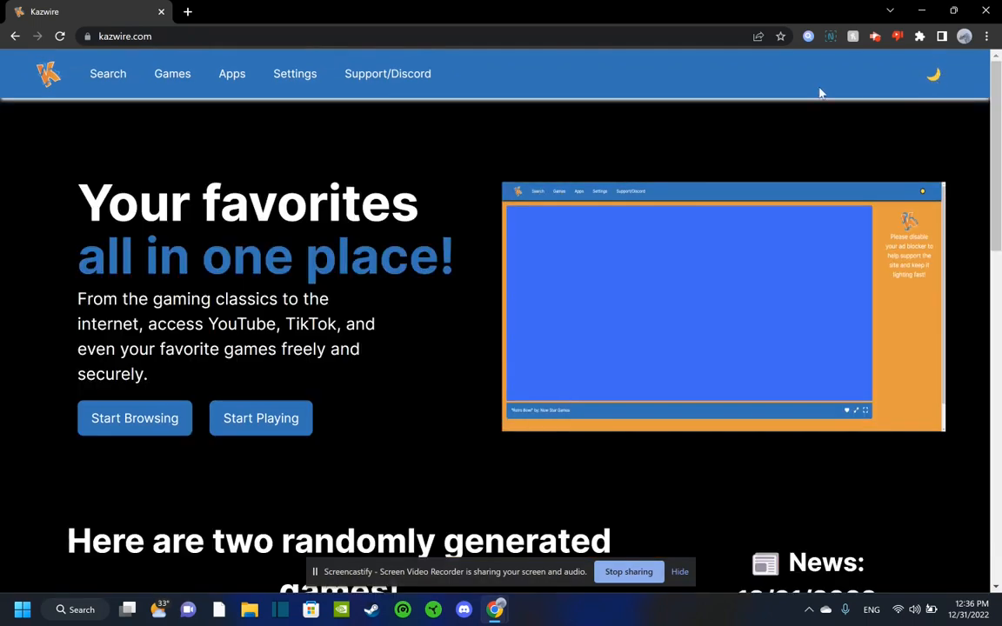
left_click(933, 74)
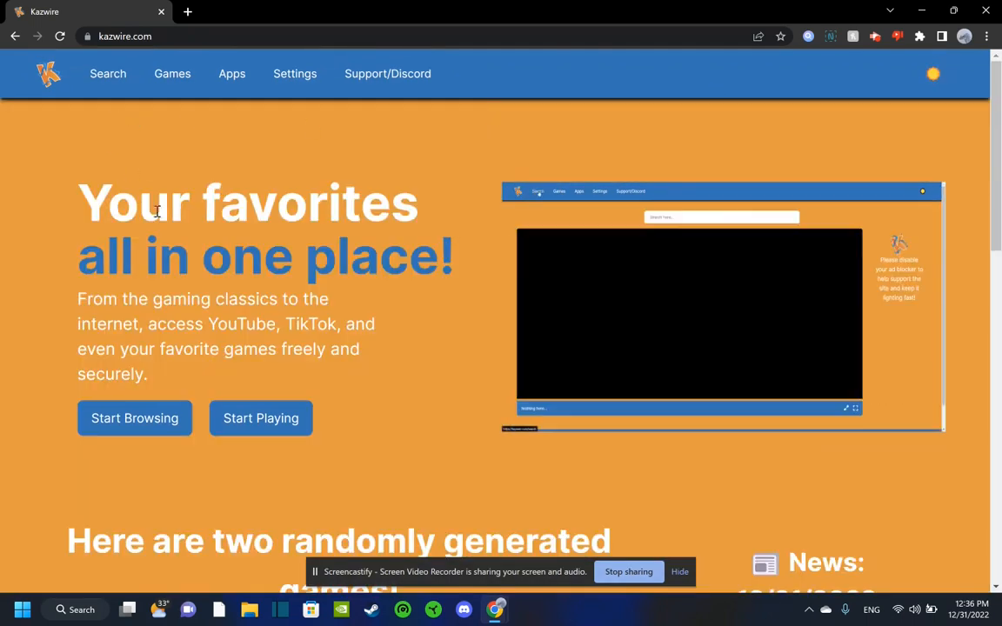
scroll("down", 3)
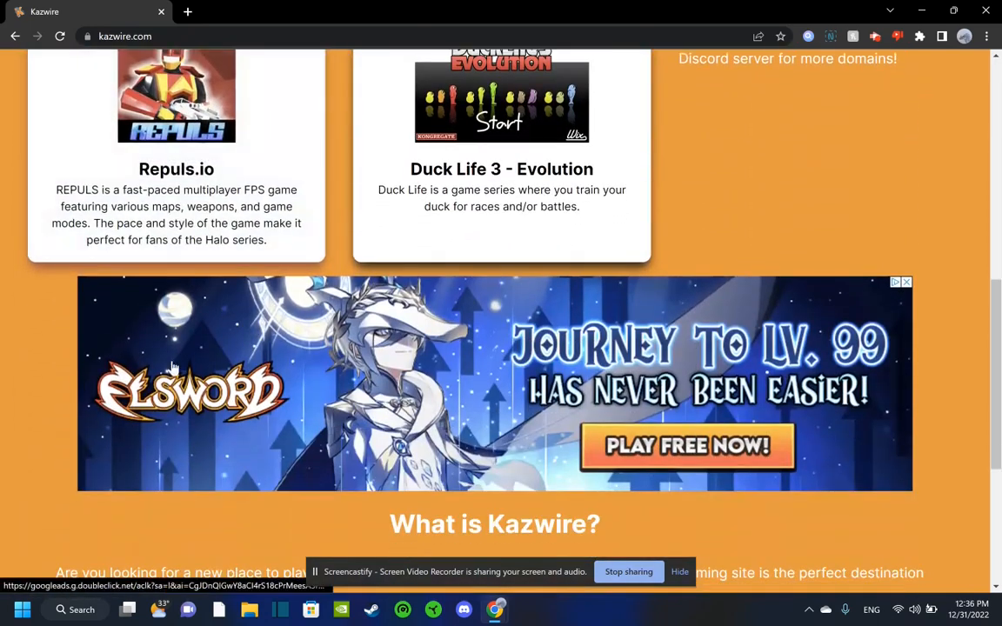
scroll("down", 3)
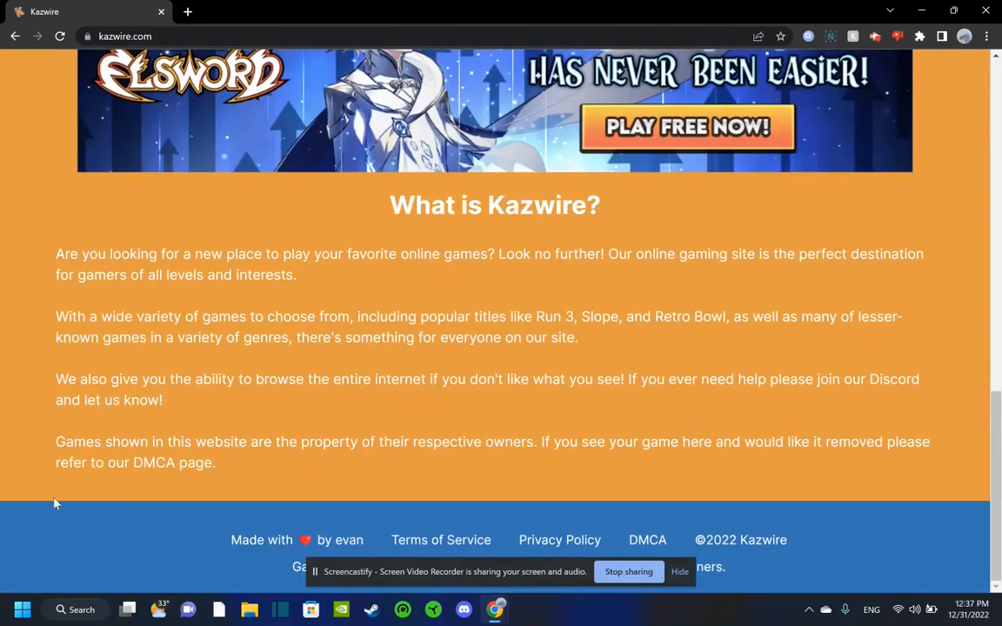
scroll("up", 3)
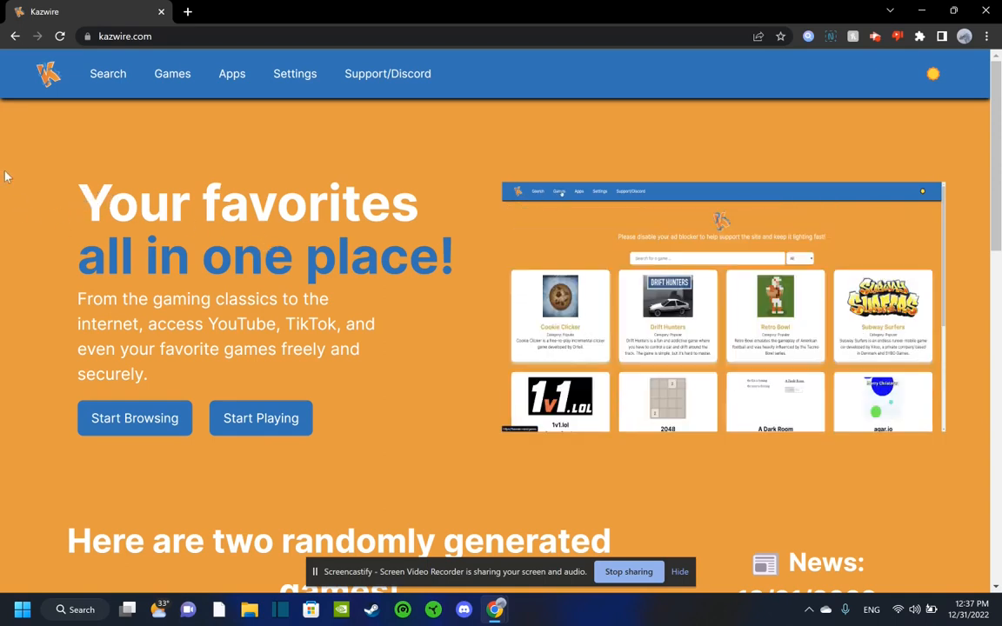
scroll("down", 3)
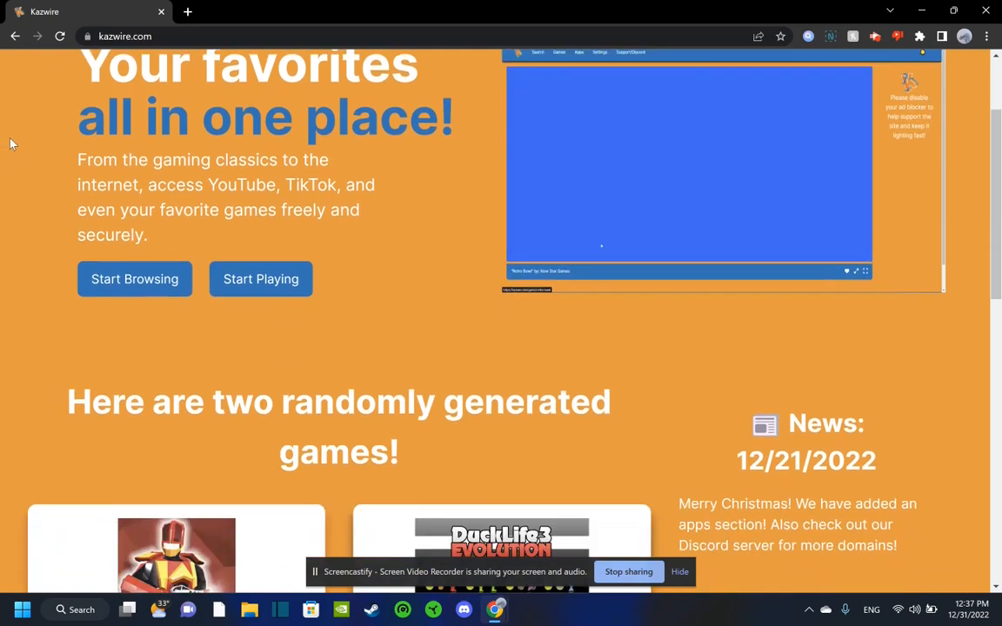
scroll("up", 3)
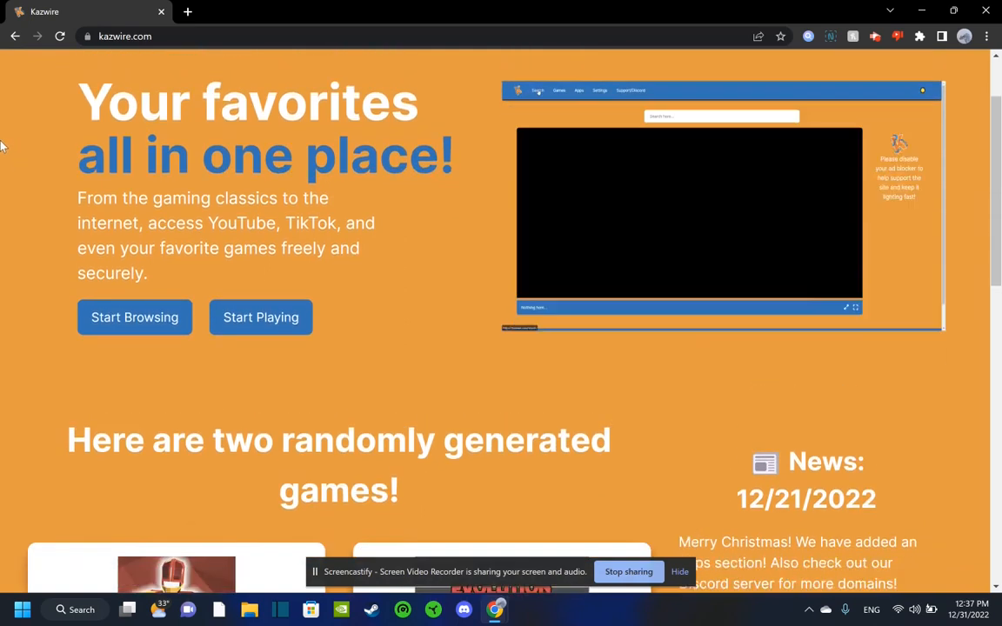
scroll("up", 3)
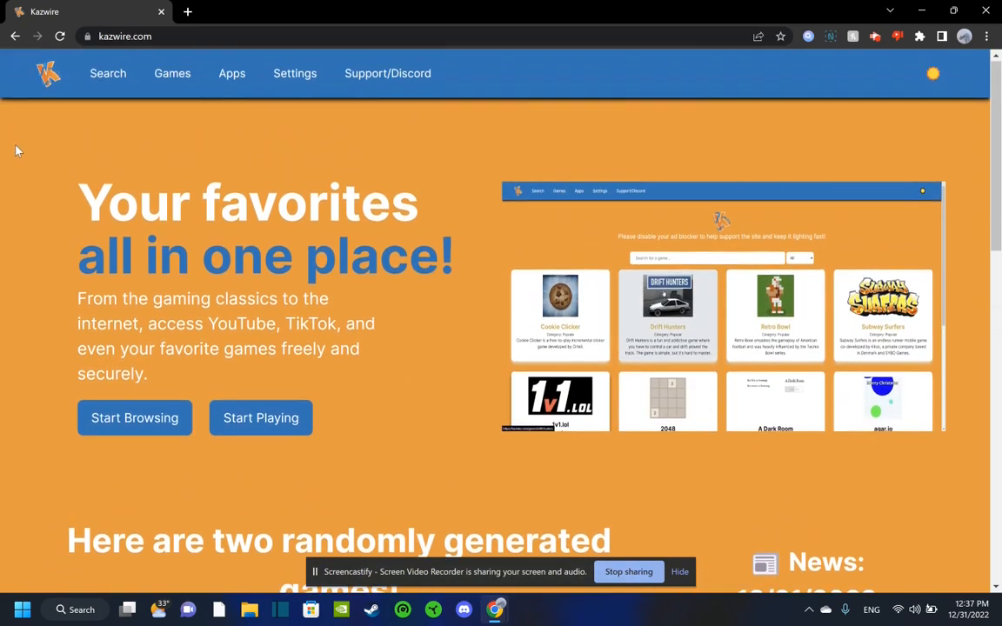